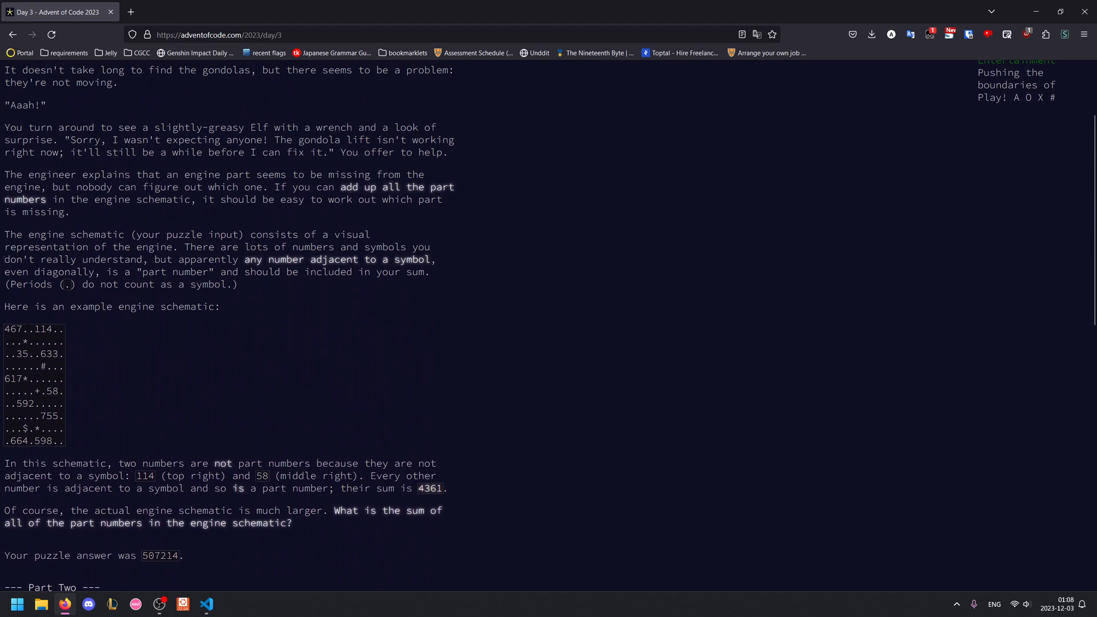
Inspect the example engine schematic on the puzzle page, highlighting the number 114
left_click_drag(3, 324, 66, 445)
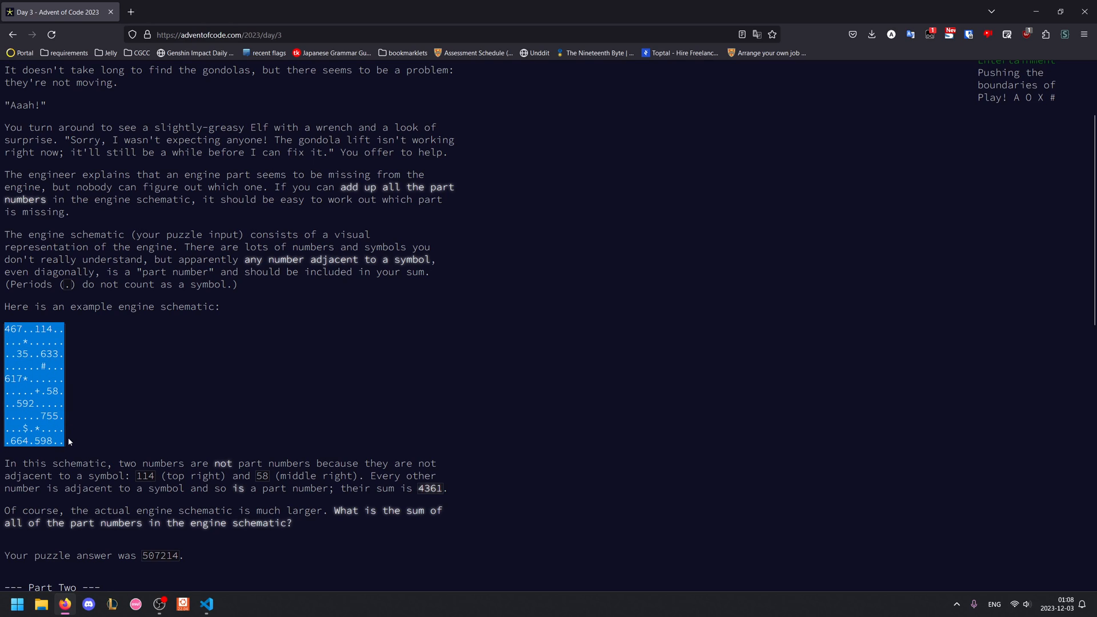
scroll("up", 3)
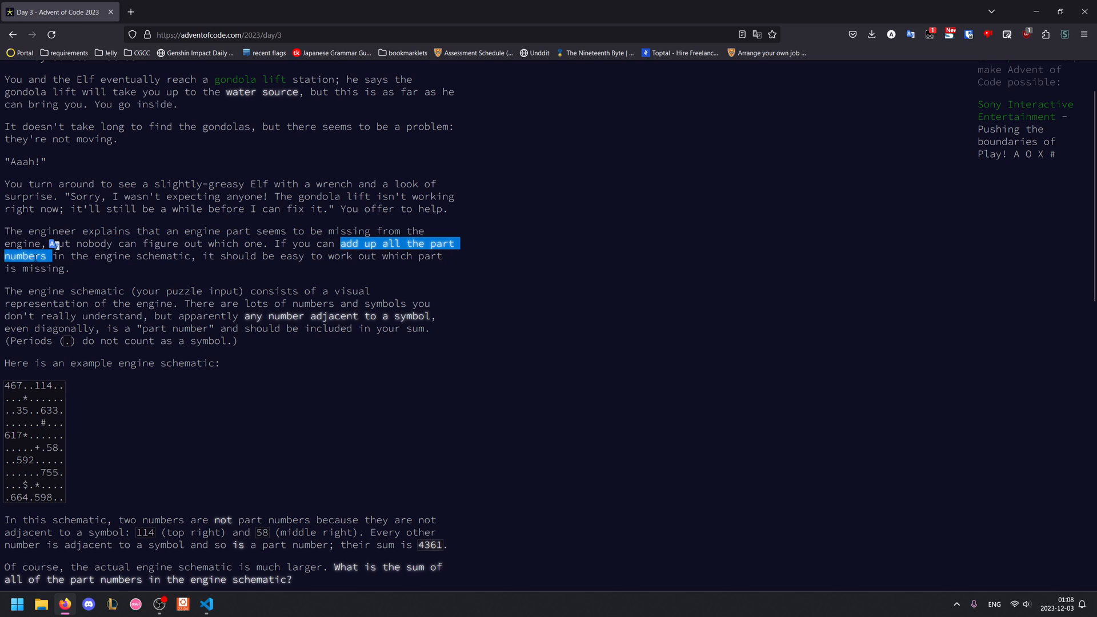
scroll("down", 3)
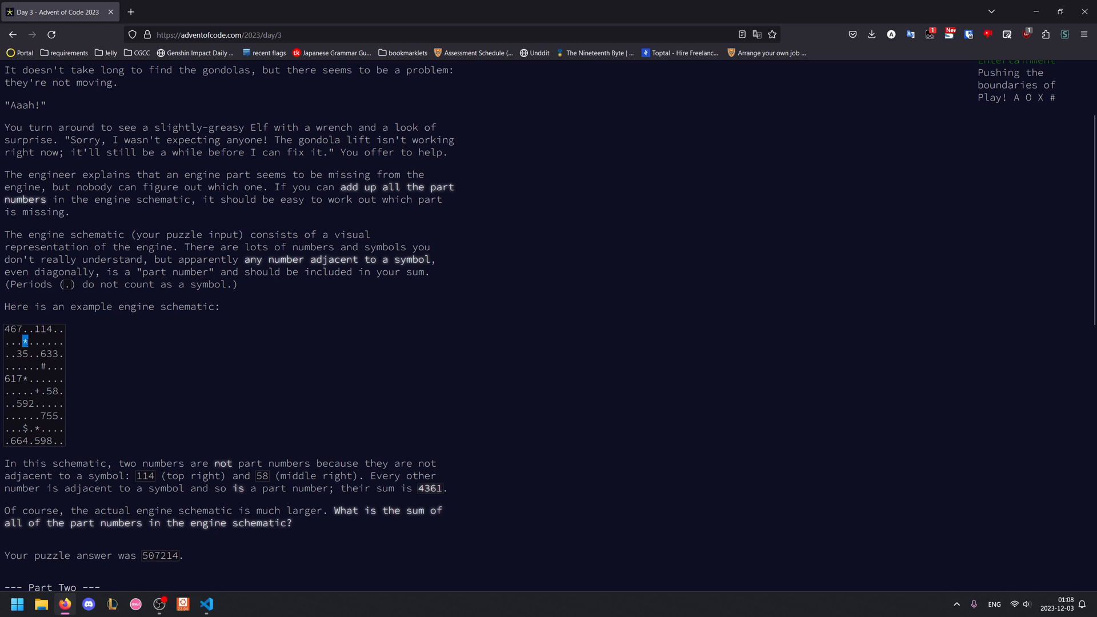
double_click(41, 330)
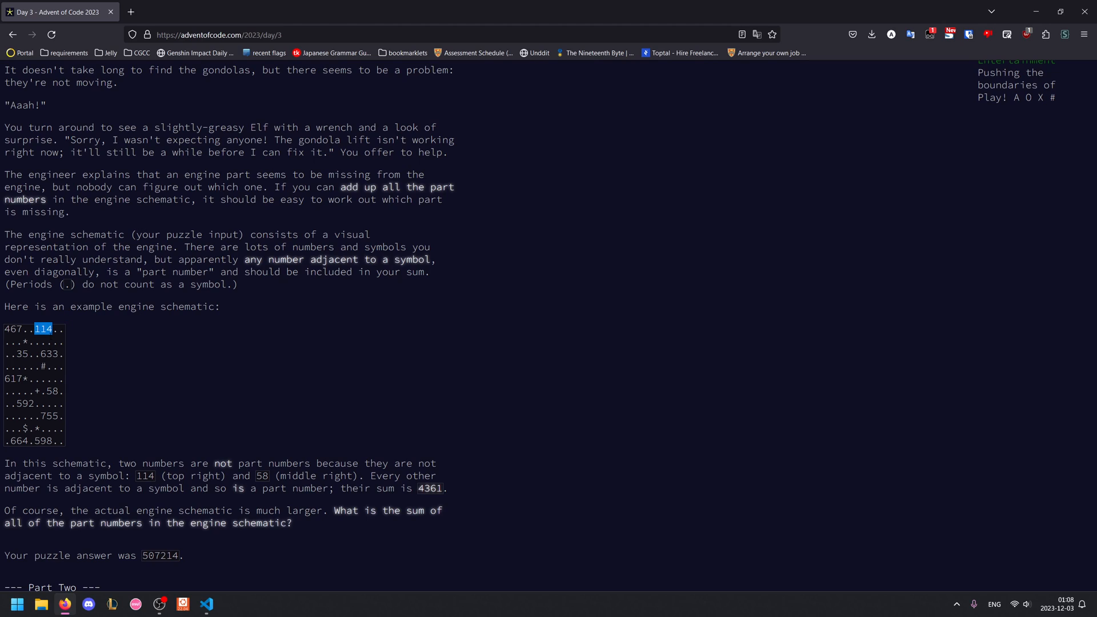
Write grid = open(0).read().splitlines() and cs = set() in solution.py
left_click(220, 605)
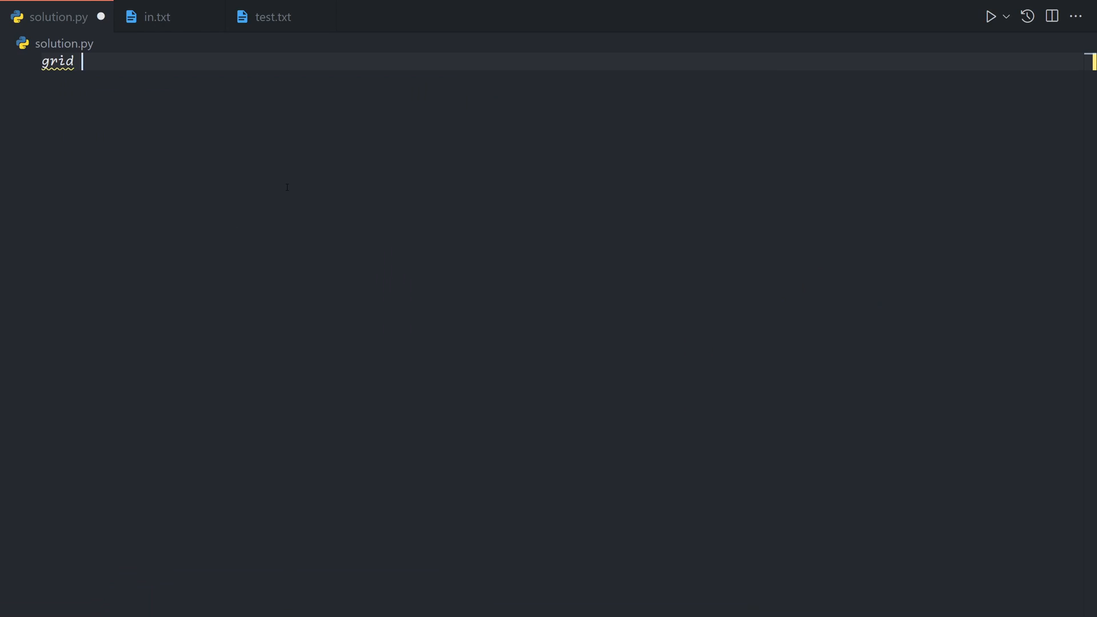
type("= open")
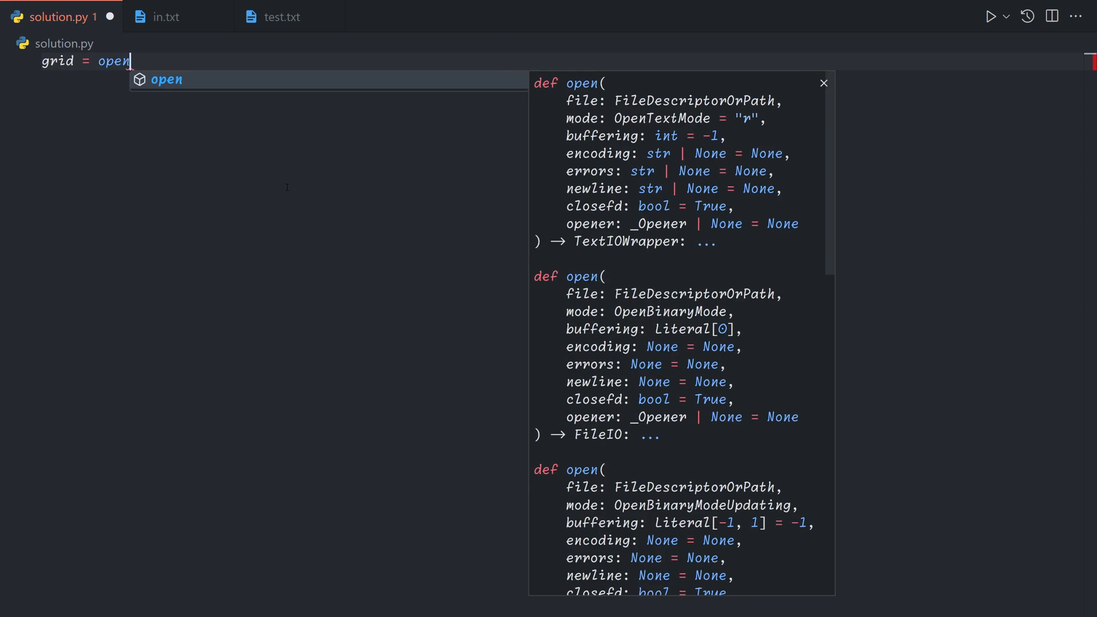
type("(0).read()")
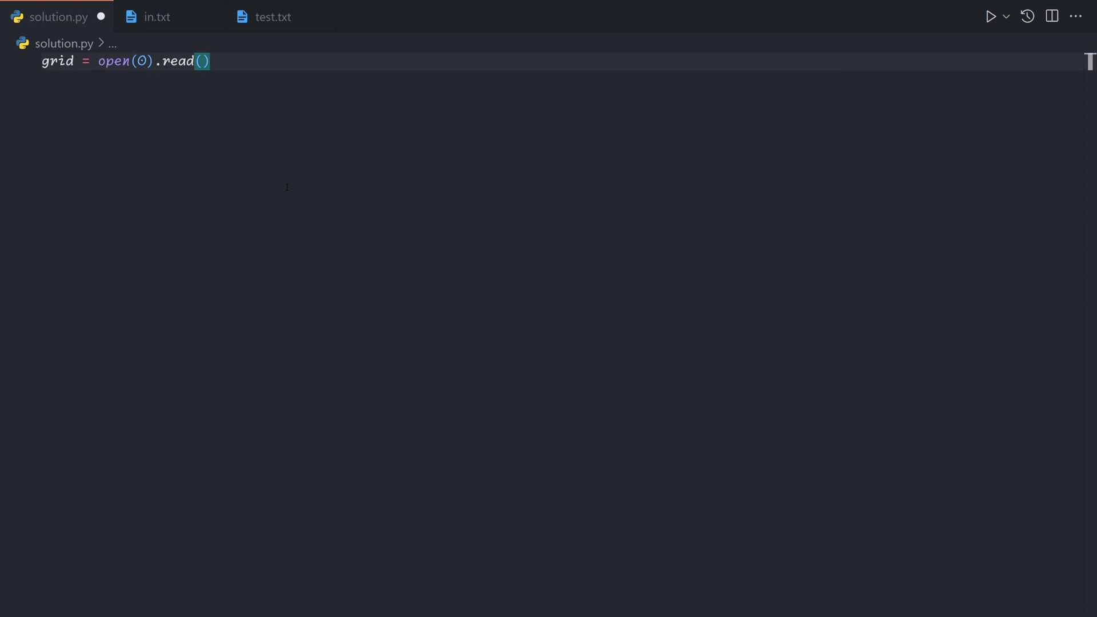
type(".")
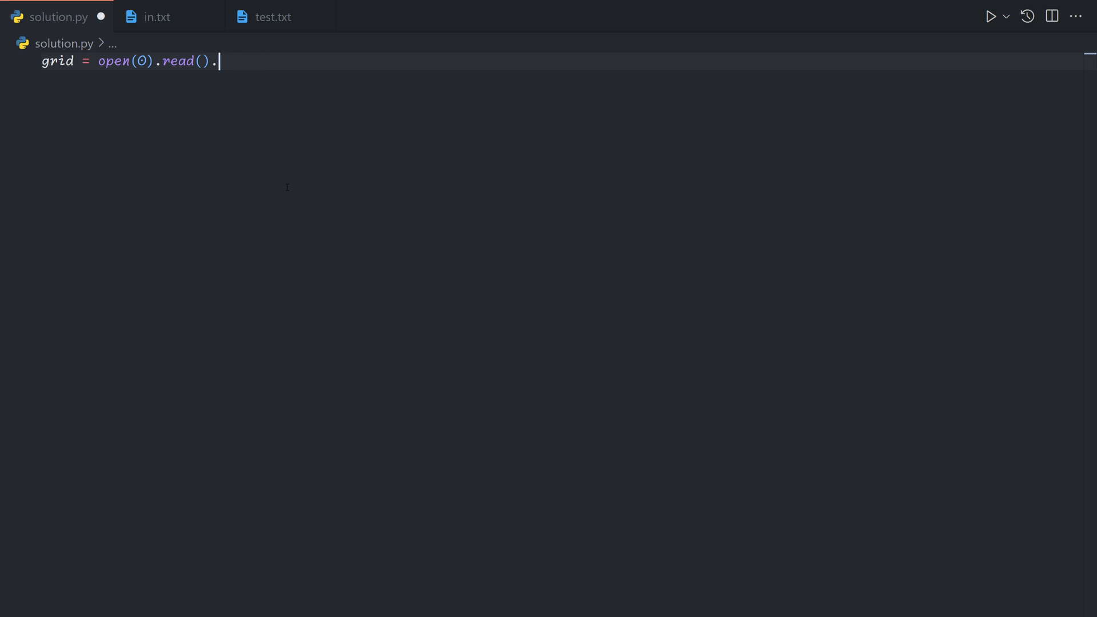
type("splitlines(")
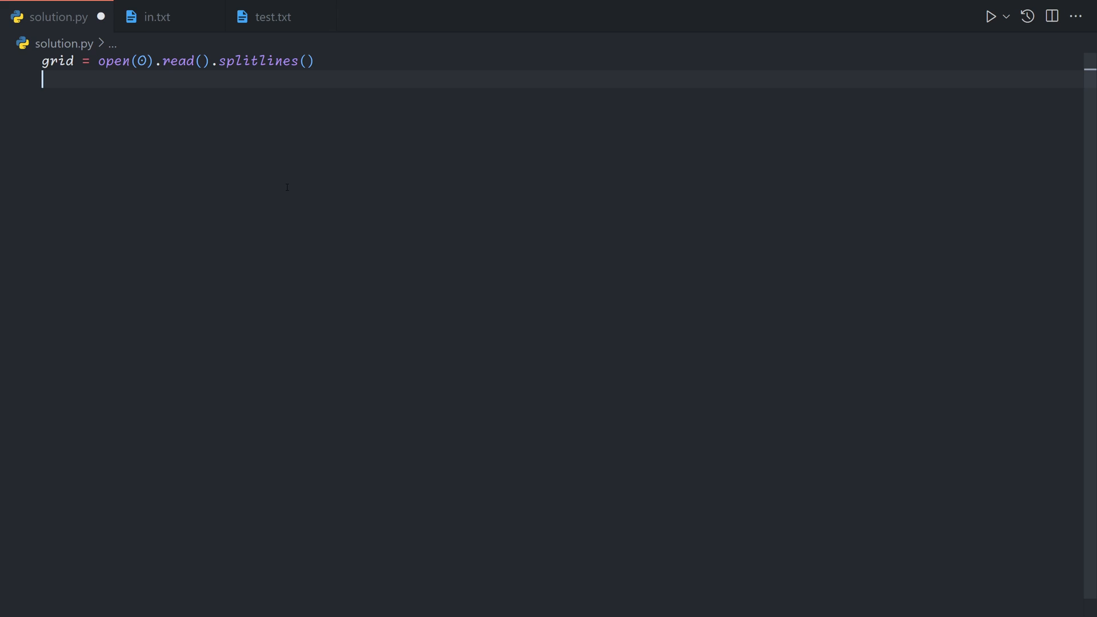
type("cs")
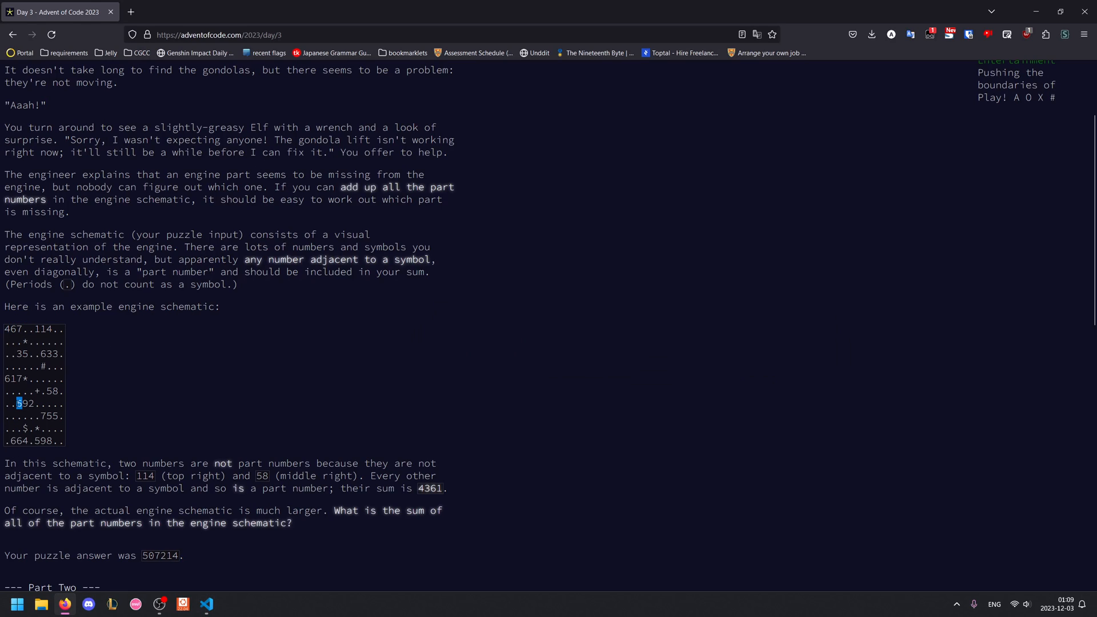
left_click(220, 589)
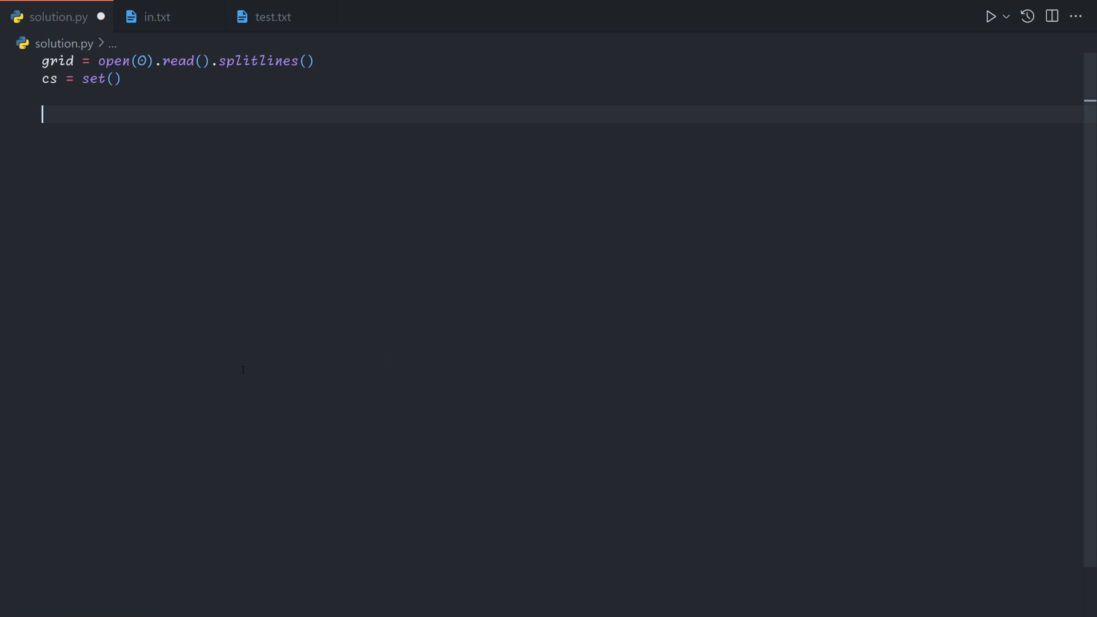
Add nested loops: for r, row in enumerate(grid) and for c, ch in enumerate(row)
type("for r,")
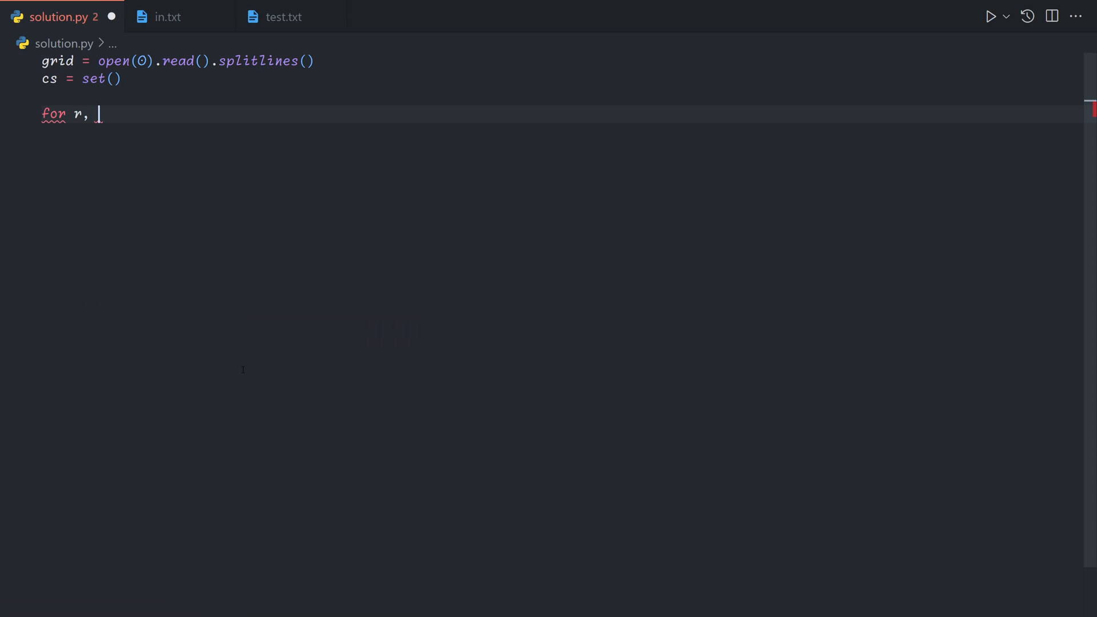
type("row in enumerate(grid):")
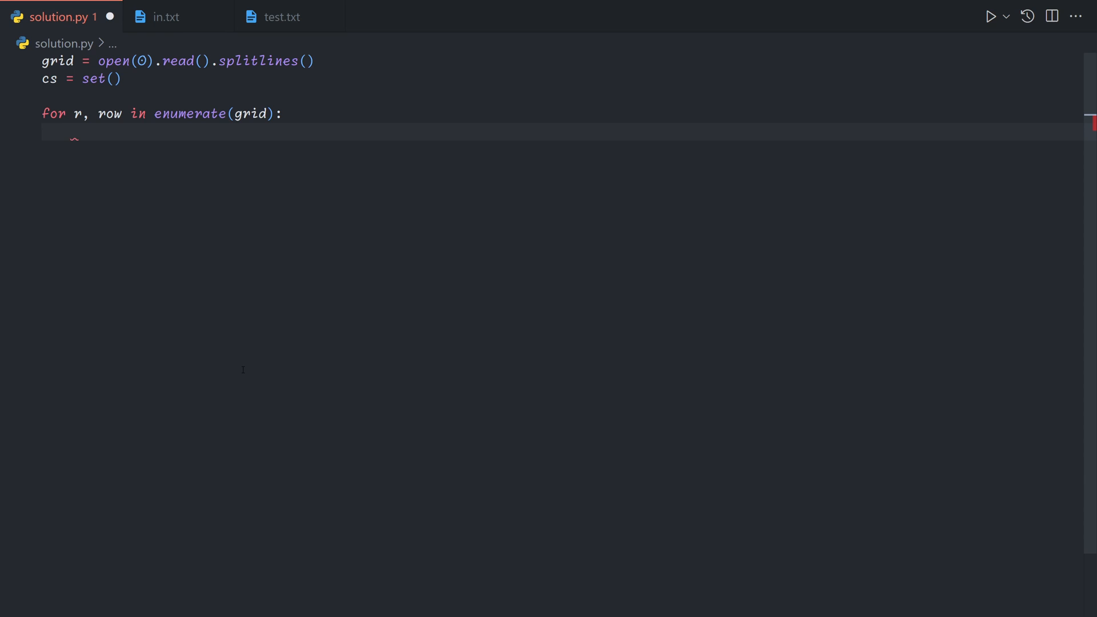
type("for c, ch")
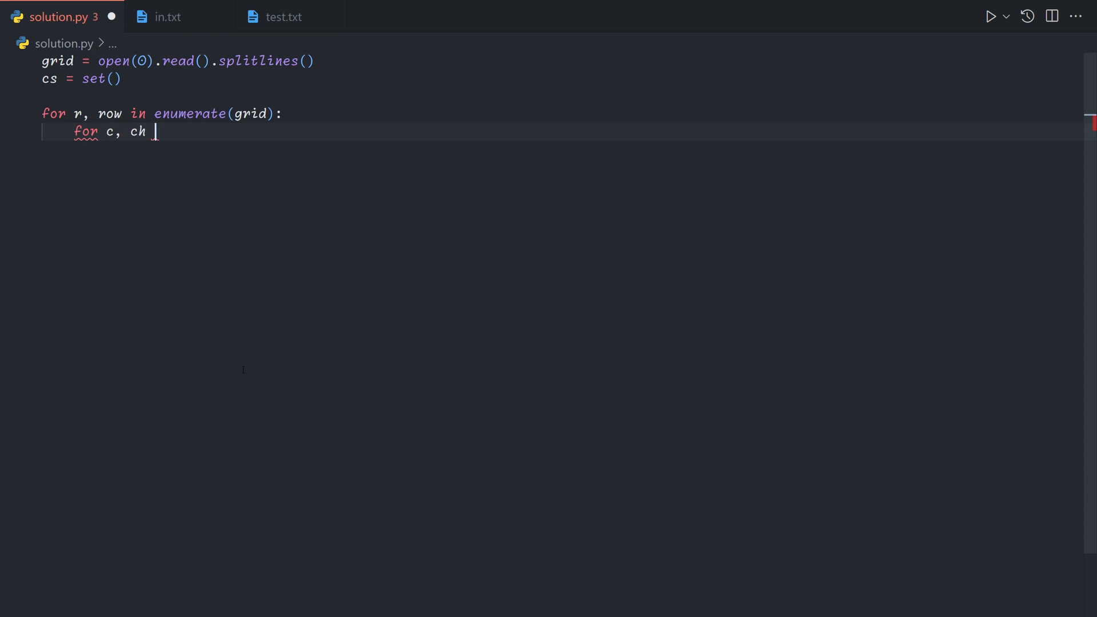
type("in enumerate(row):")
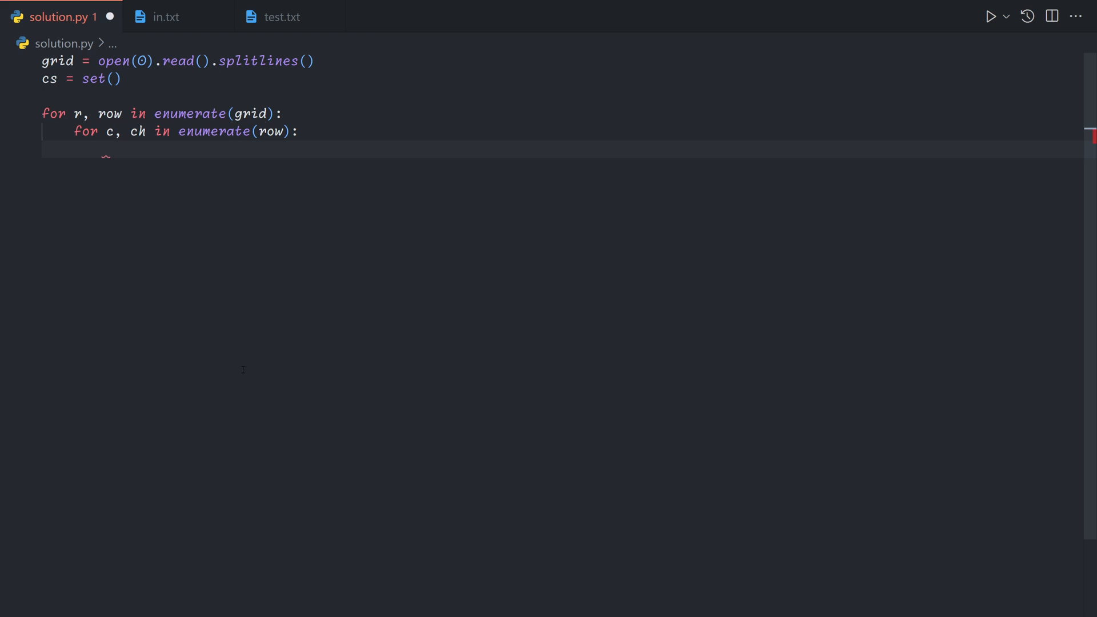
Skip cells where ch is a digit or '.', and begin the next inner loop
type("if ch")
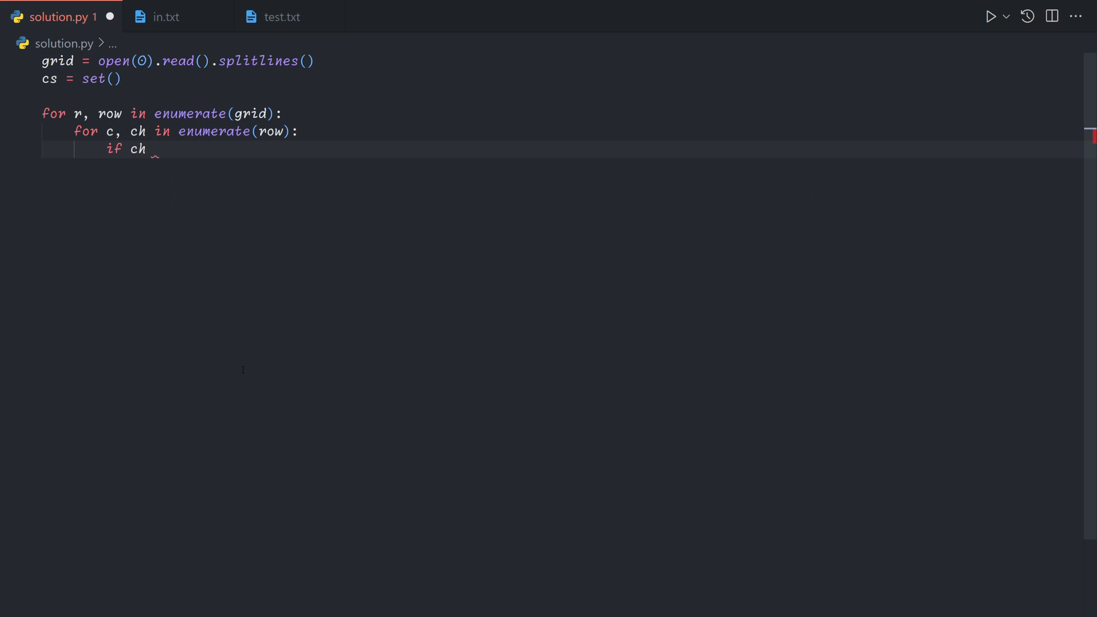
type(".isdigit() or ch == \".\":")
type("continue")
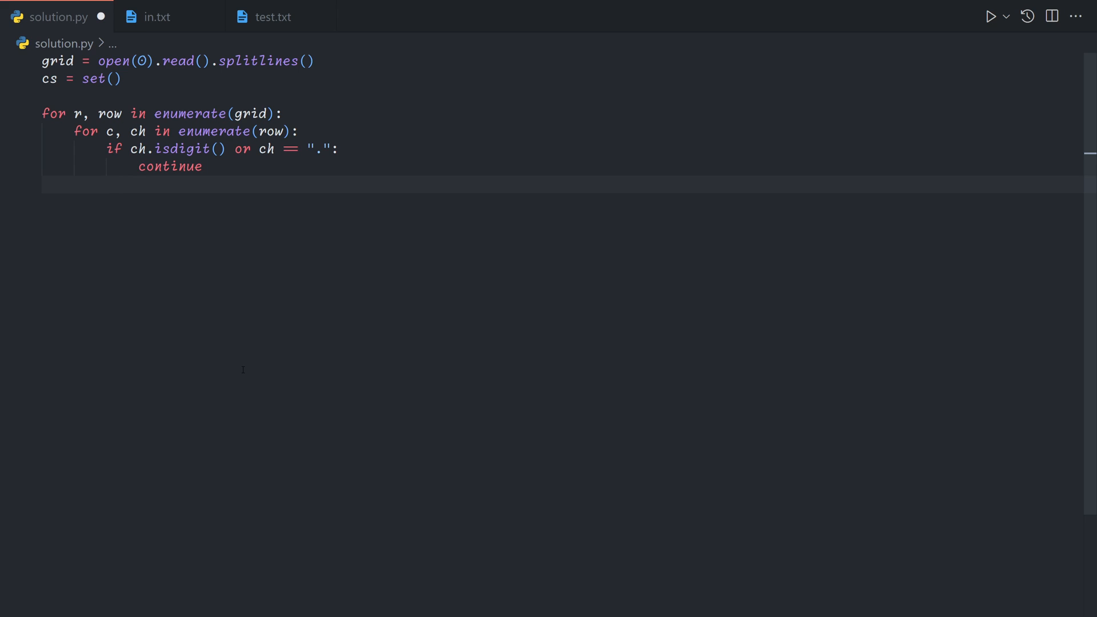
type("for")
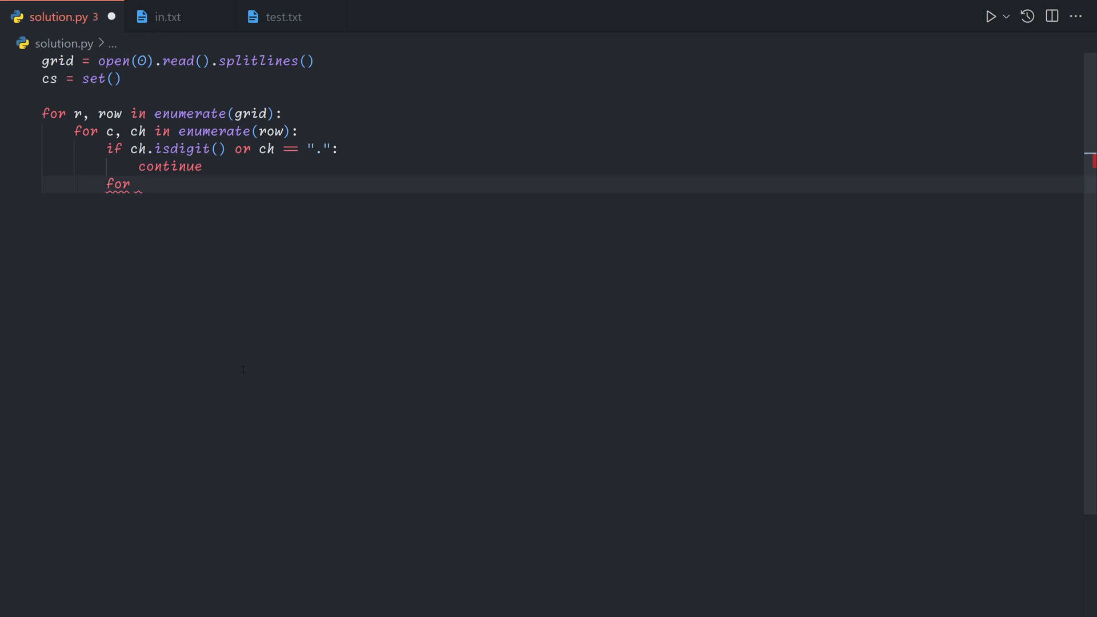
Loop cr over [r - 1, r, r + 1] and cc over [c - 1, c, c + 1]
type("cr in")
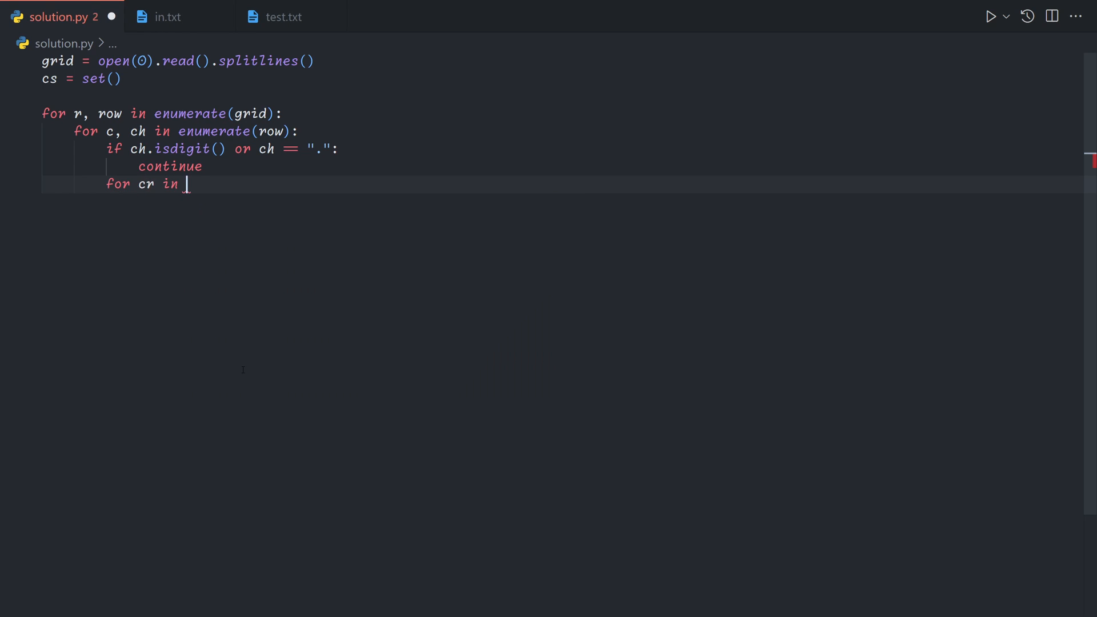
type("[r - 1, r, r + 1]:")
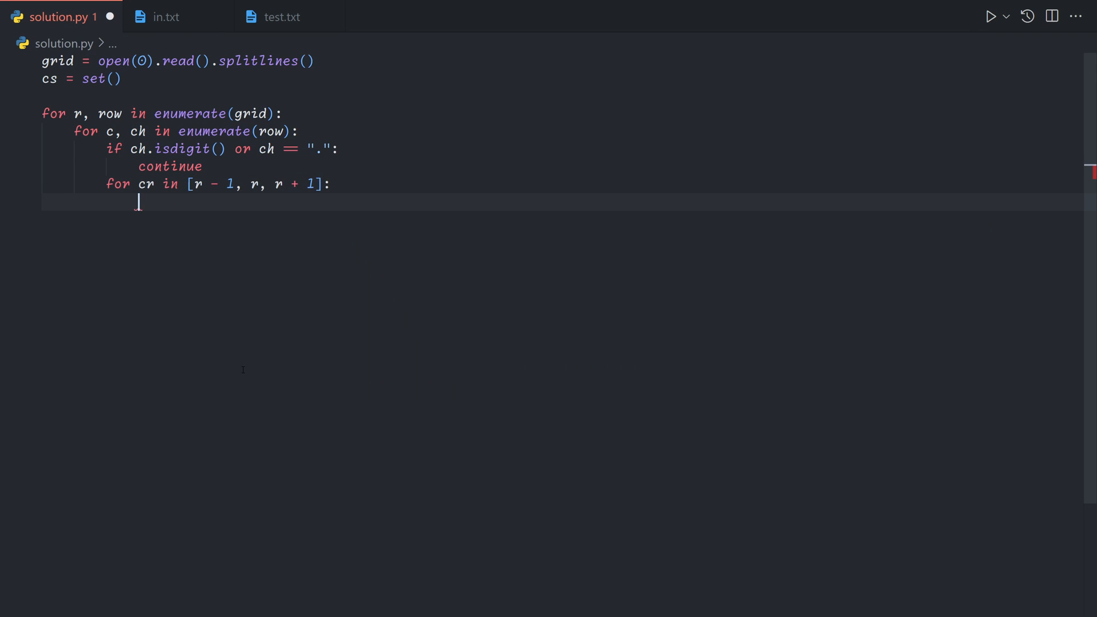
type("for cc")
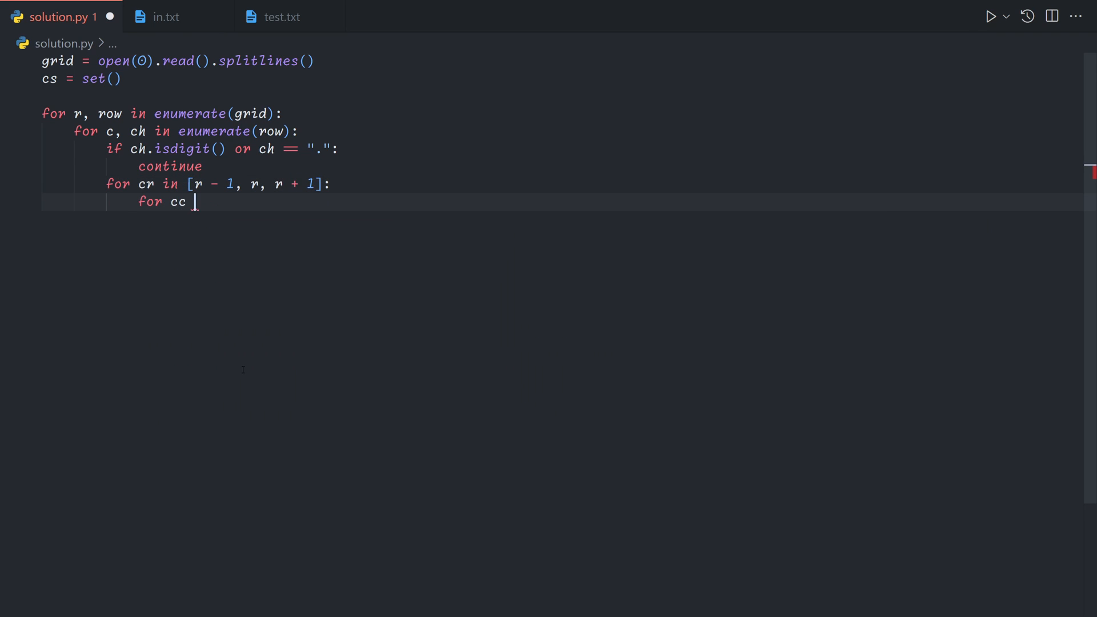
type("in [c - 1,")
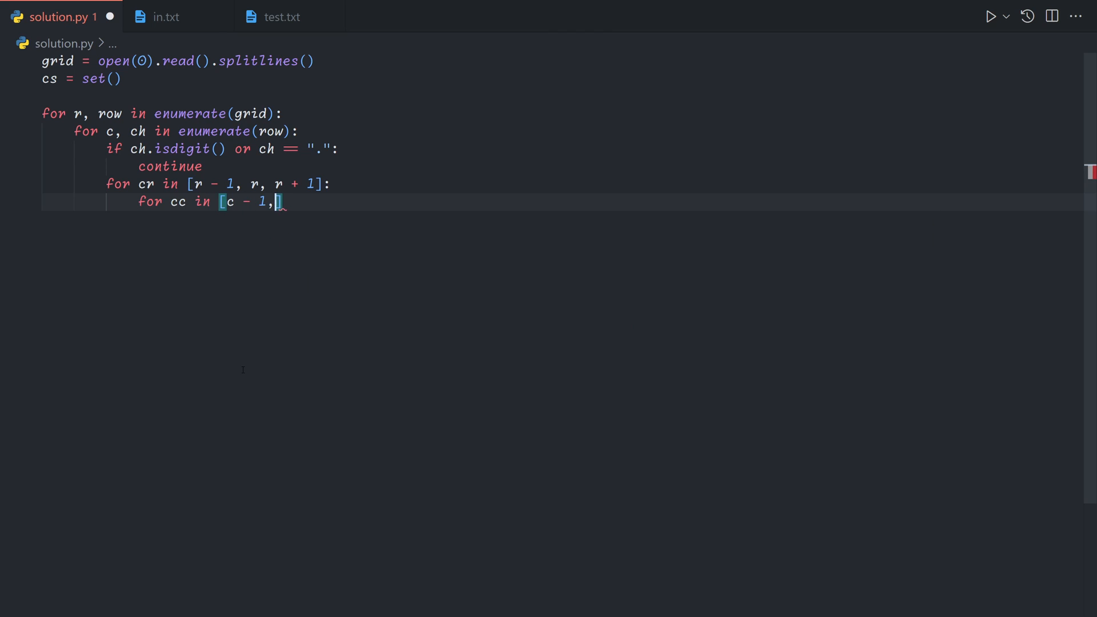
type("c, c + 1]:")
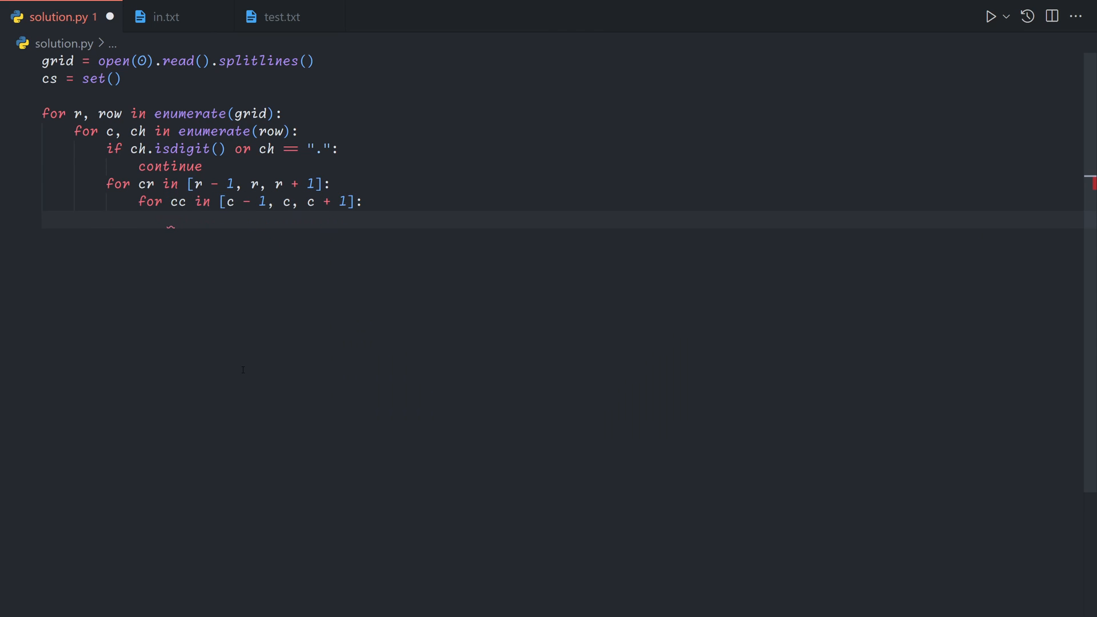
Continue when cr or cc is out of bounds or grid[cr][cc] isn't a digit
type("if")
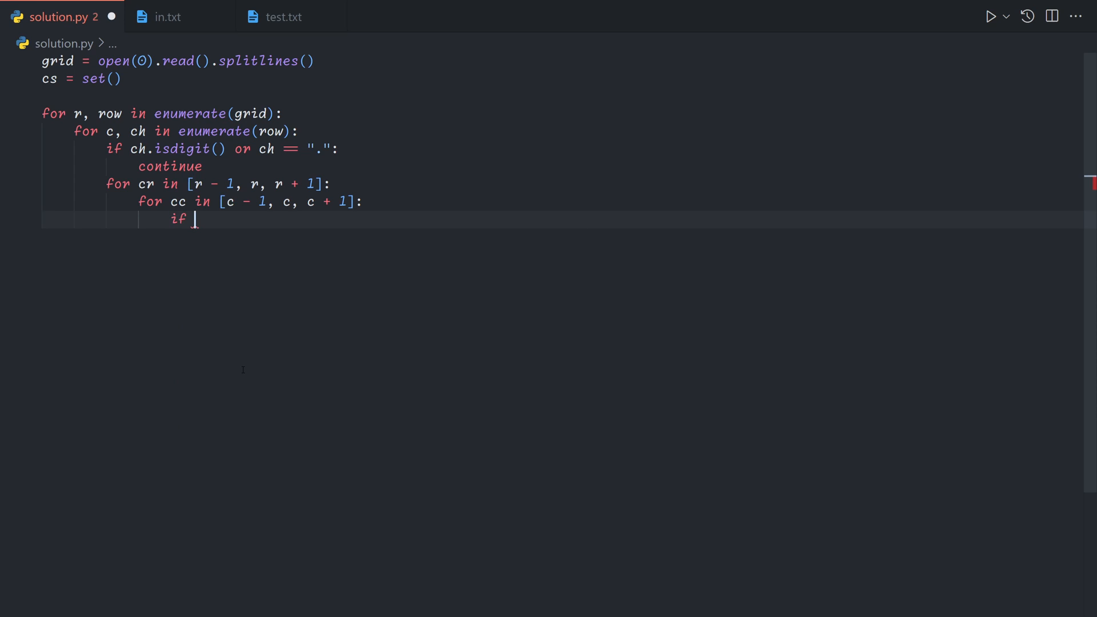
type("cr < 0 or")
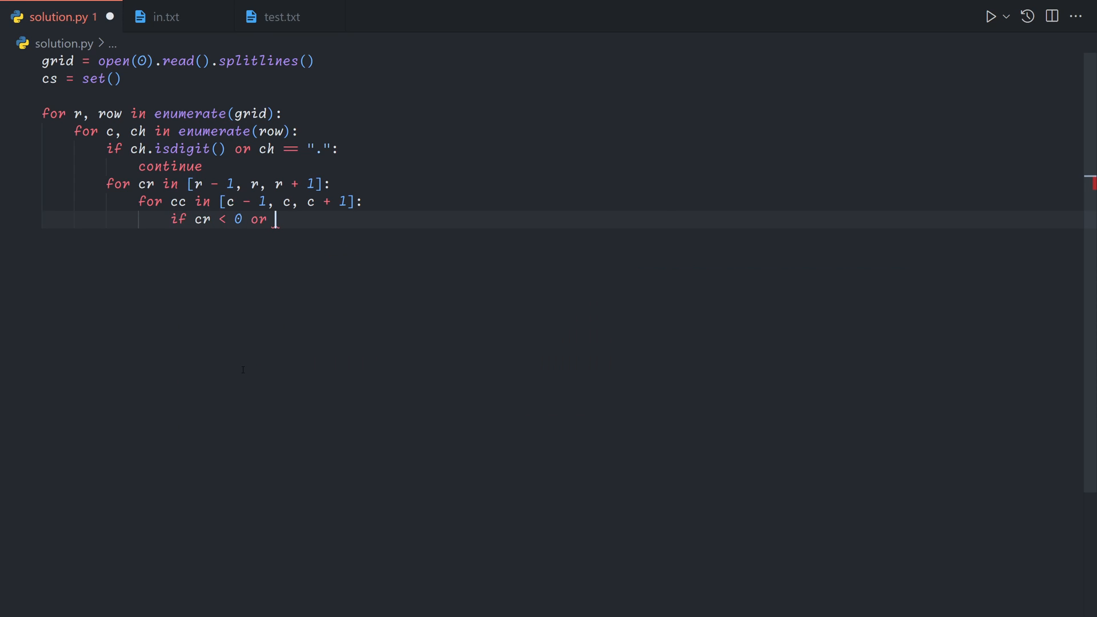
type("cr >=")
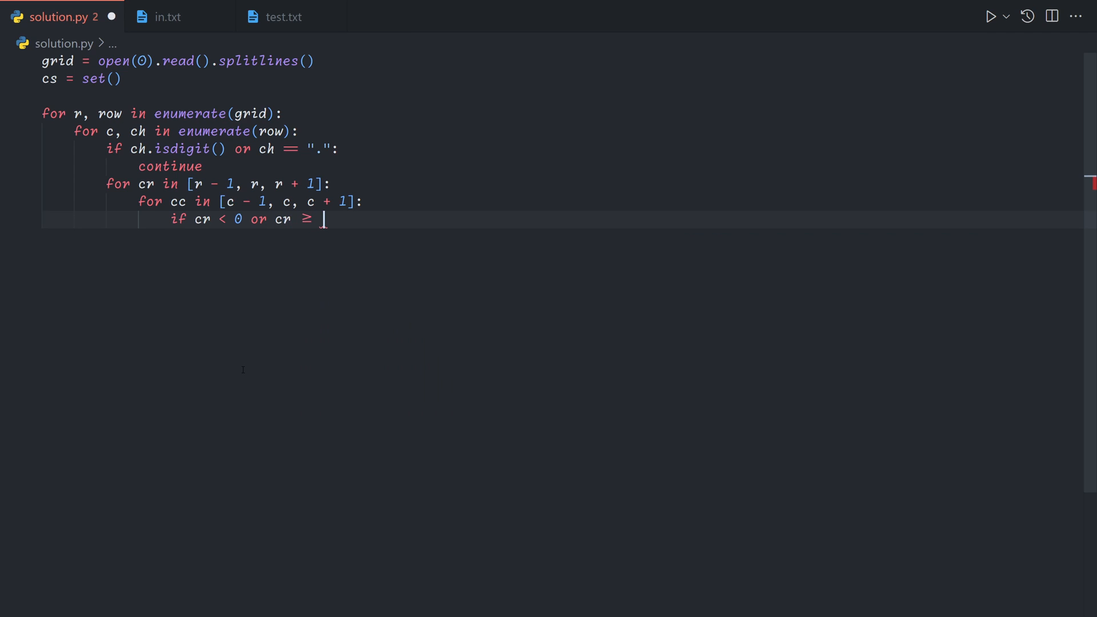
type("len(grid")
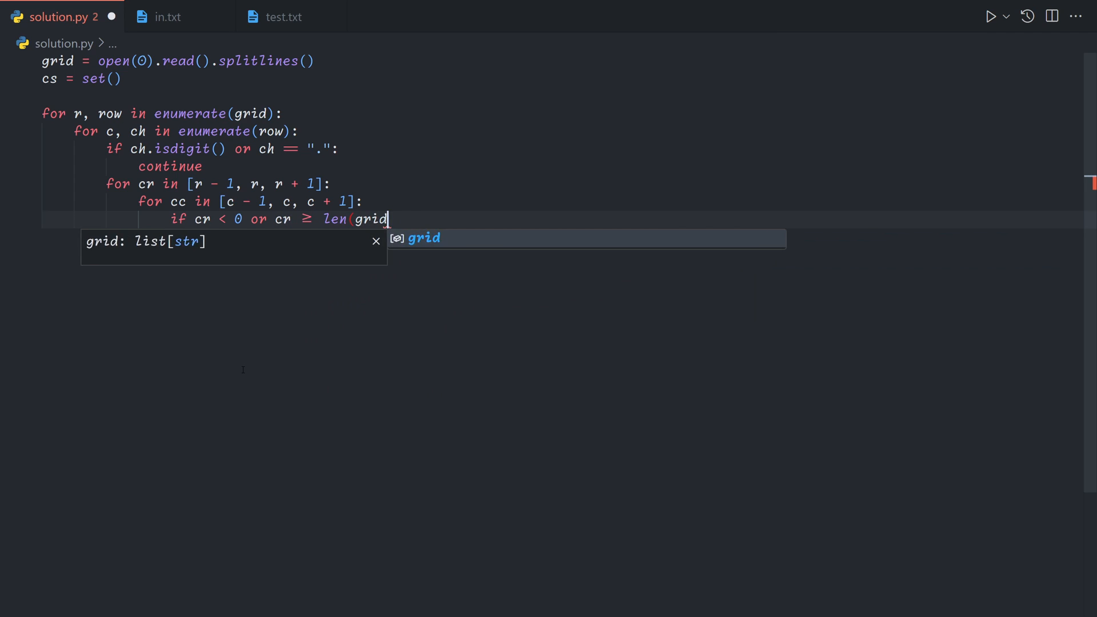
type(") or cc <")
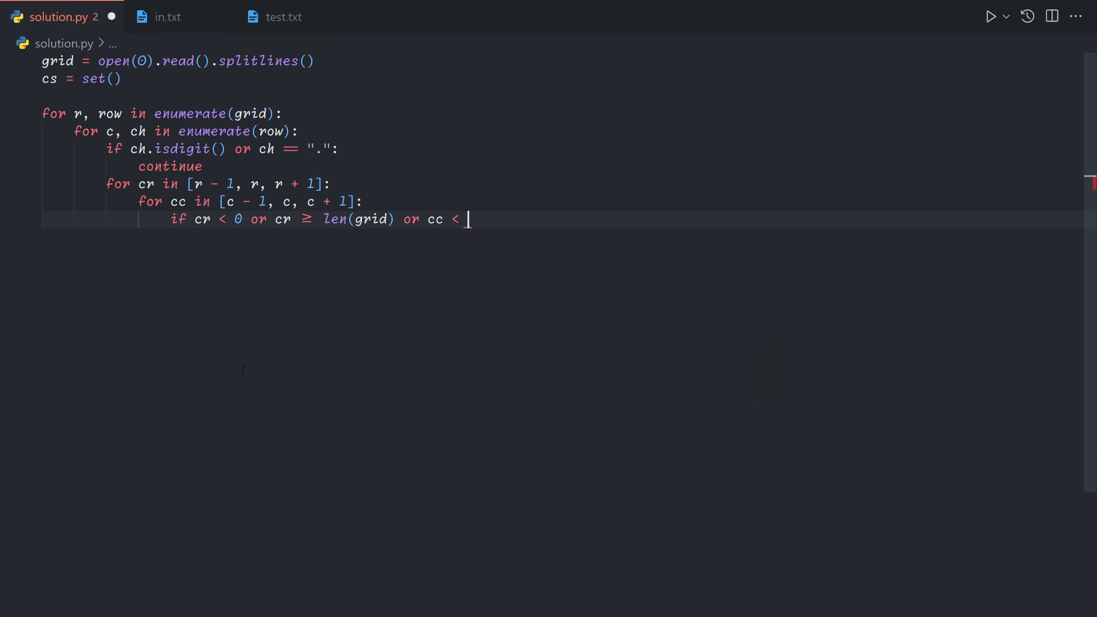
type("0 or cc >= len(grid[cr]) or not grid[cr")
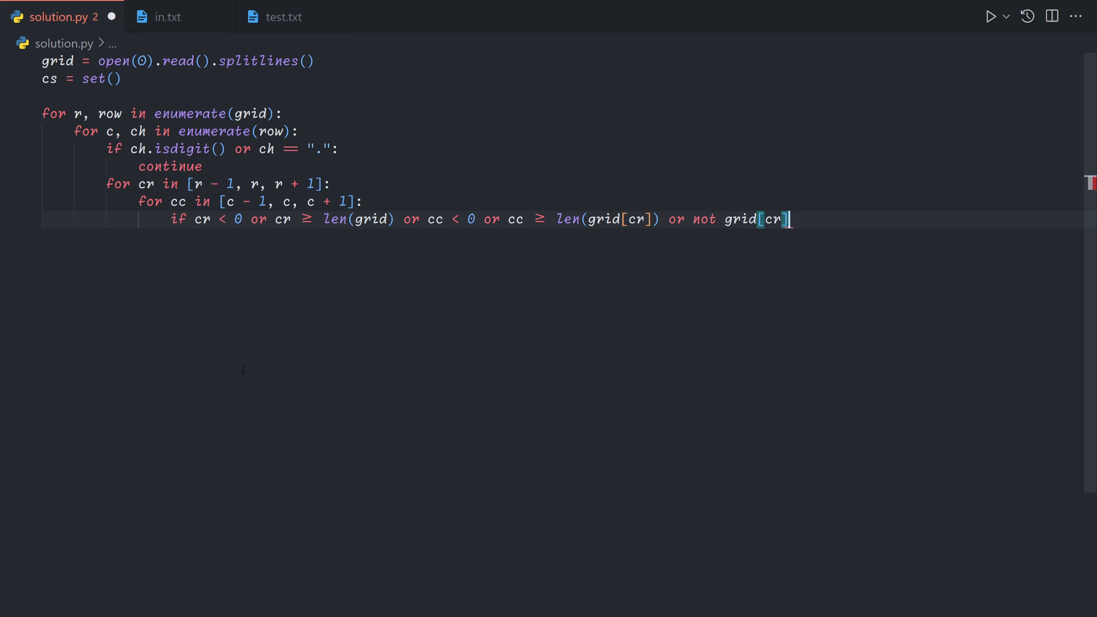
type("[cc].isdecimal")
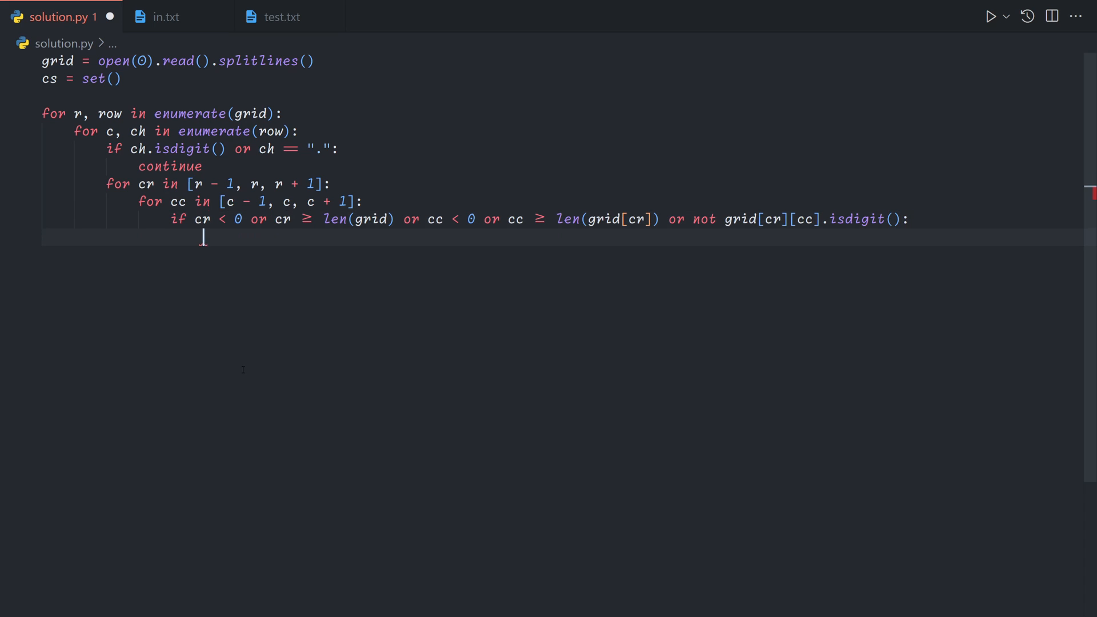
type("continue")
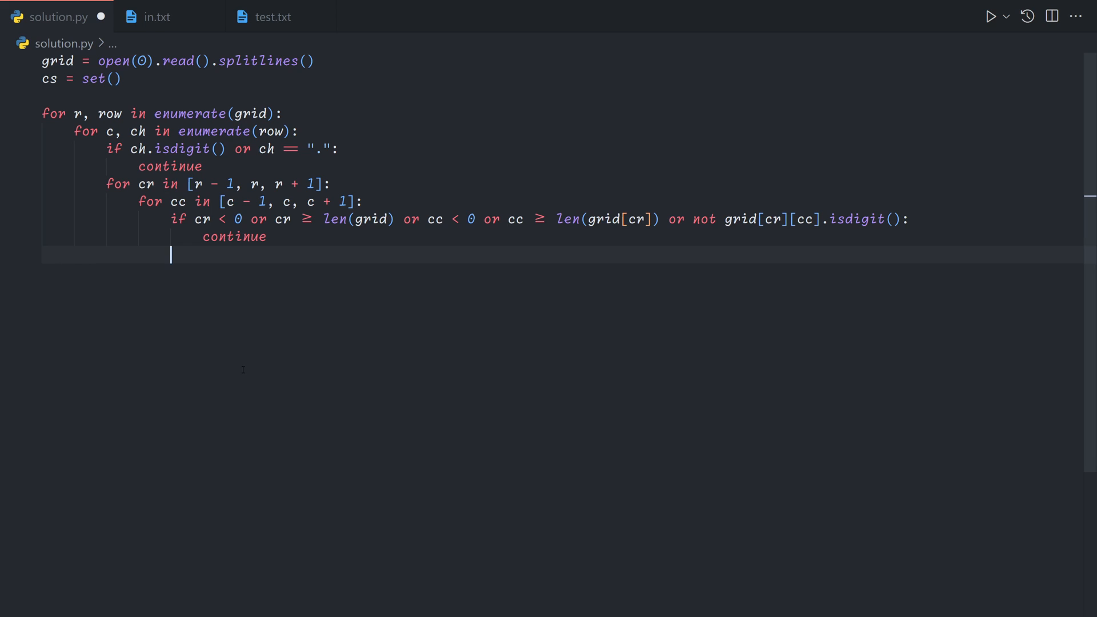
Decrement cc while grid[cr][cc - 1] is a digit, then add (cr, cc) to cs and print it
type("while")
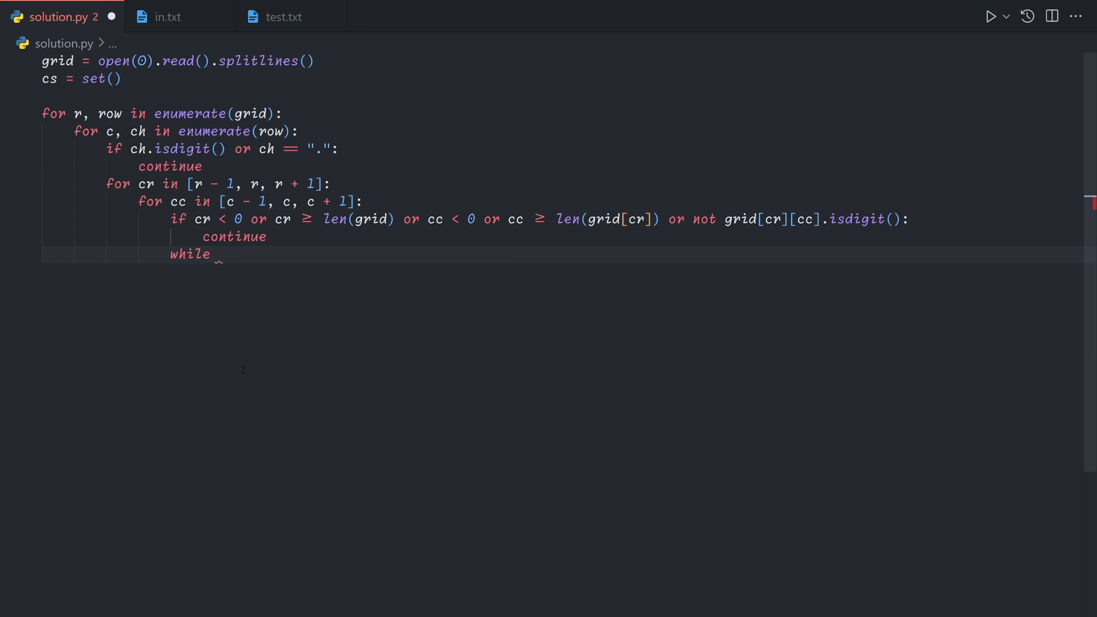
type("cc > 0")
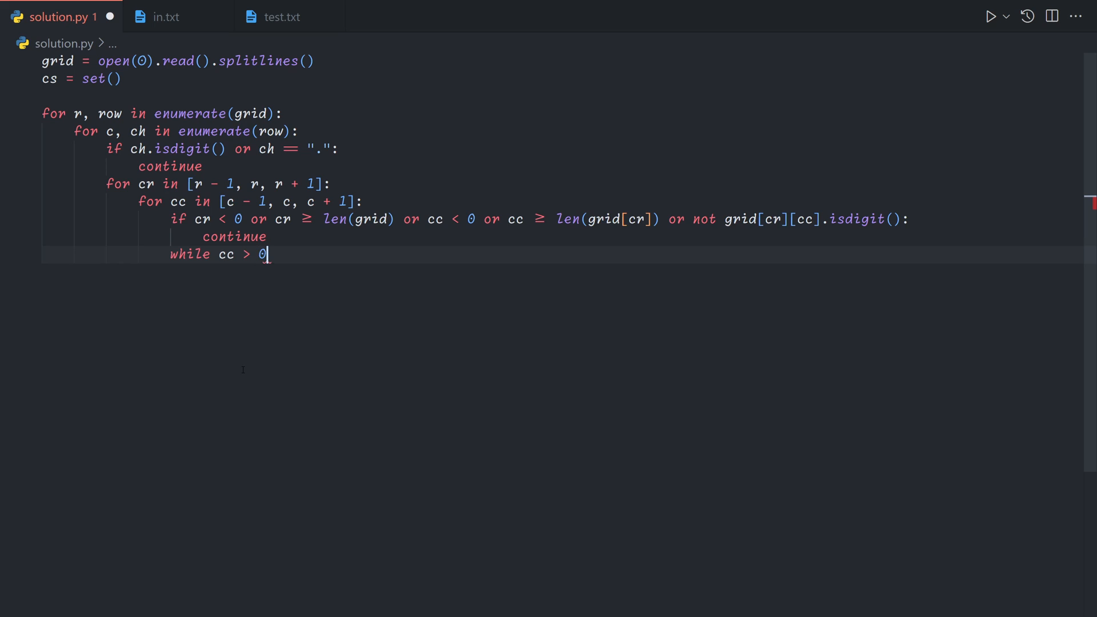
type("and grid[c")
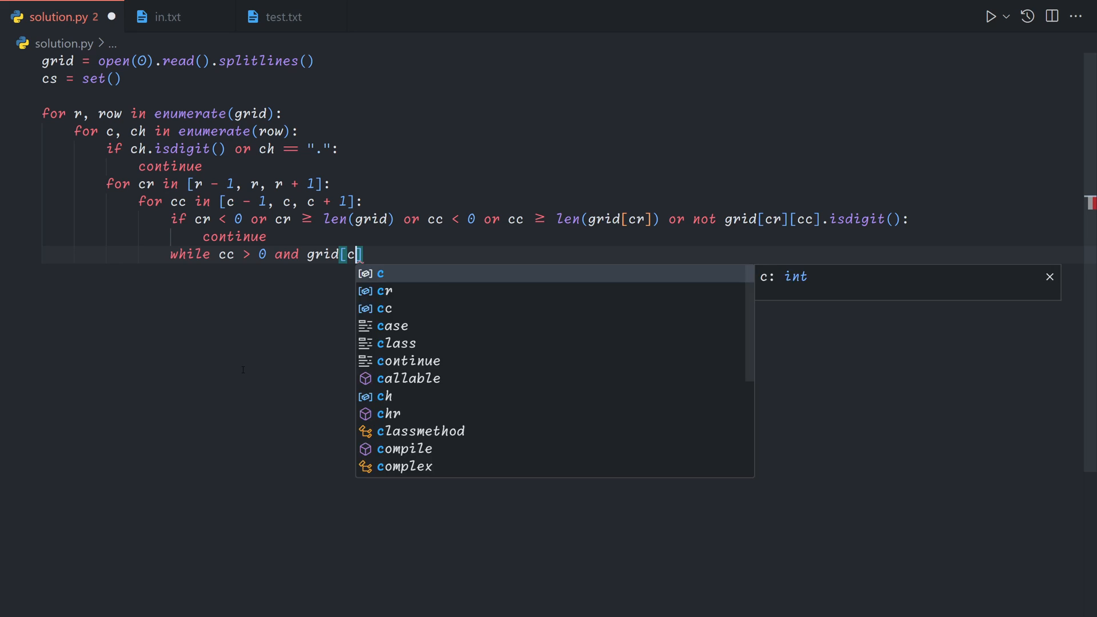
type("cr][cc - 1]")
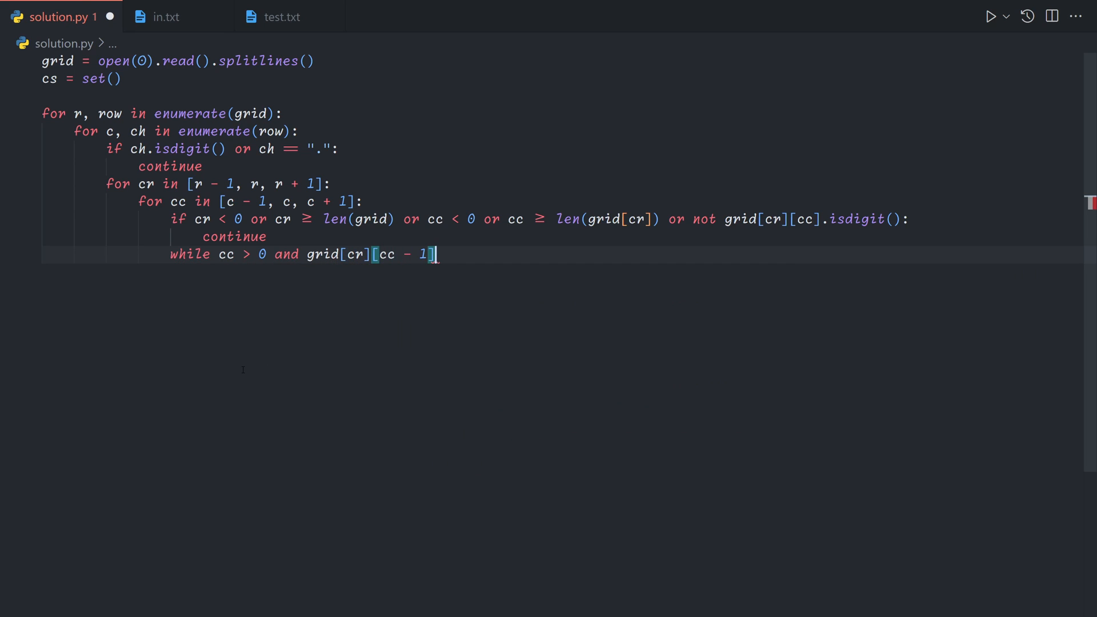
type(".isdigit():")
type("cc -= 1")
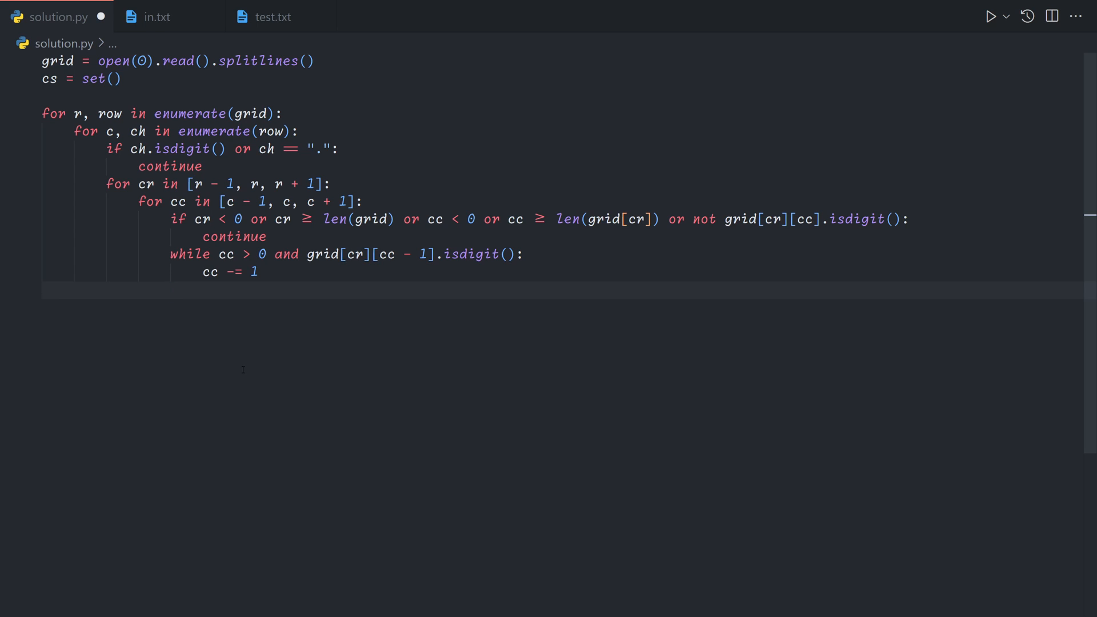
type("cs.add((cr, cc")
type("print(cs")
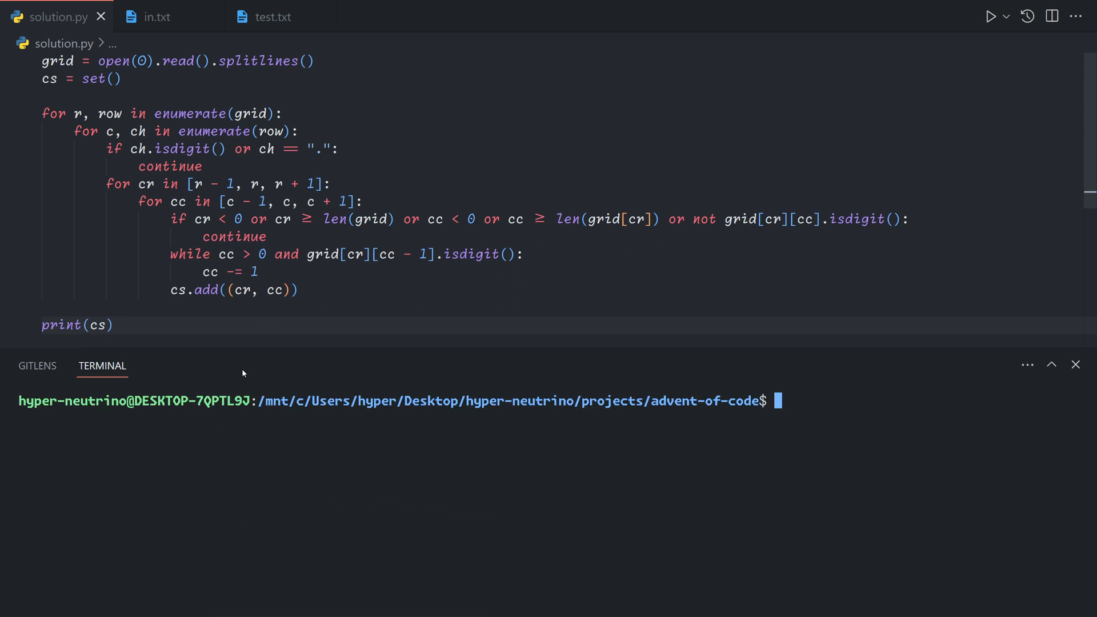
type("aot")
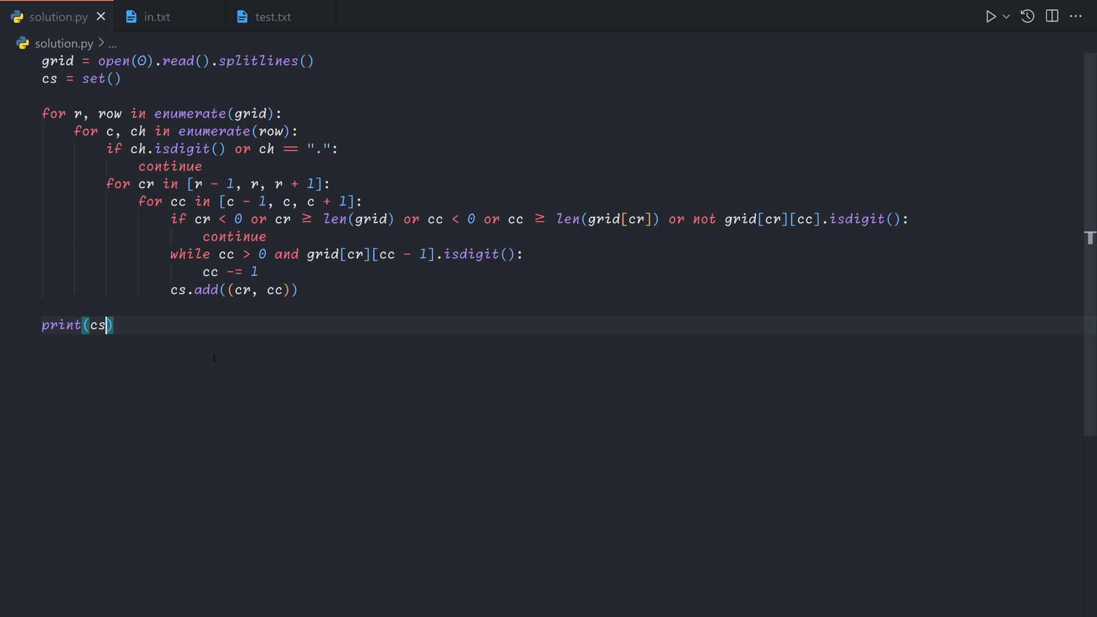
Replace print(cs) with ns = [] and a loop reading each number's digits into s
key("Ctrl+Shift+K")
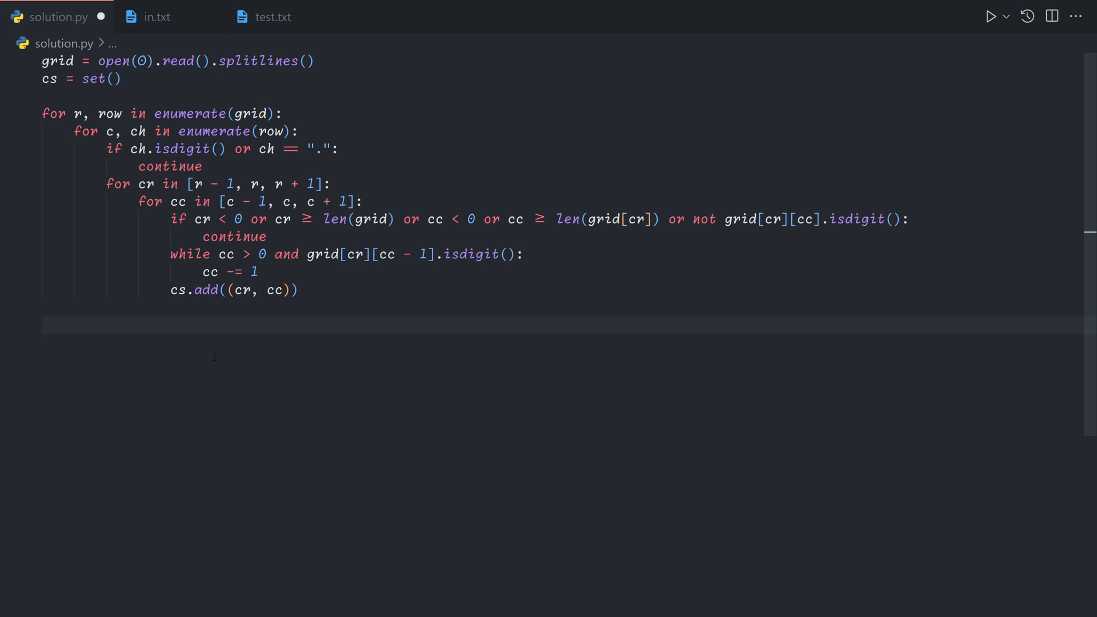
type("ns = []")
type("w")
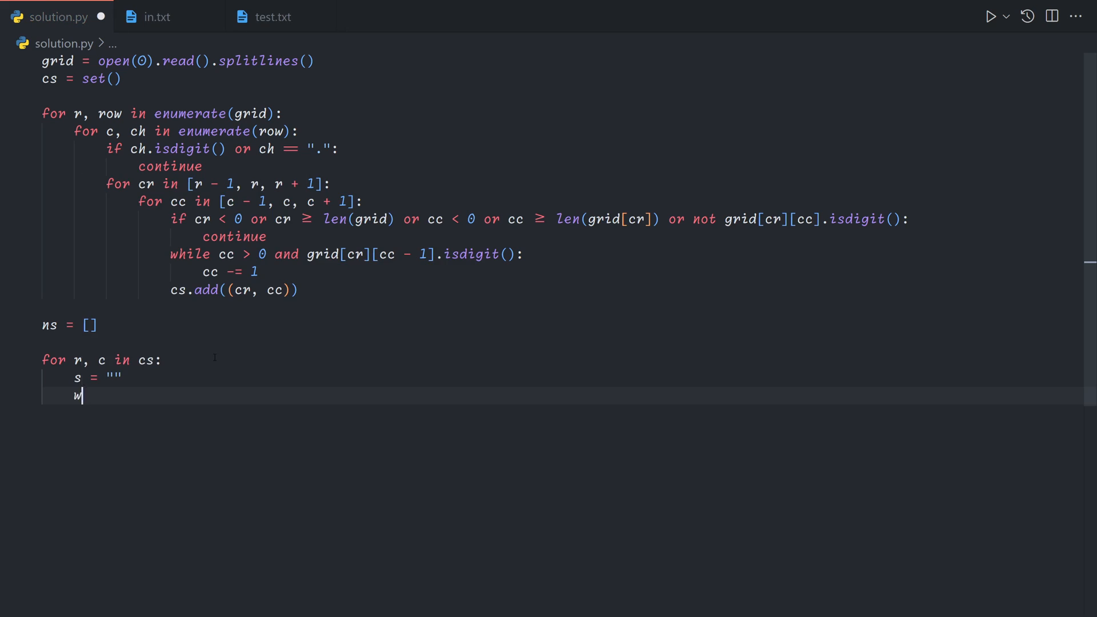
type("hile c")
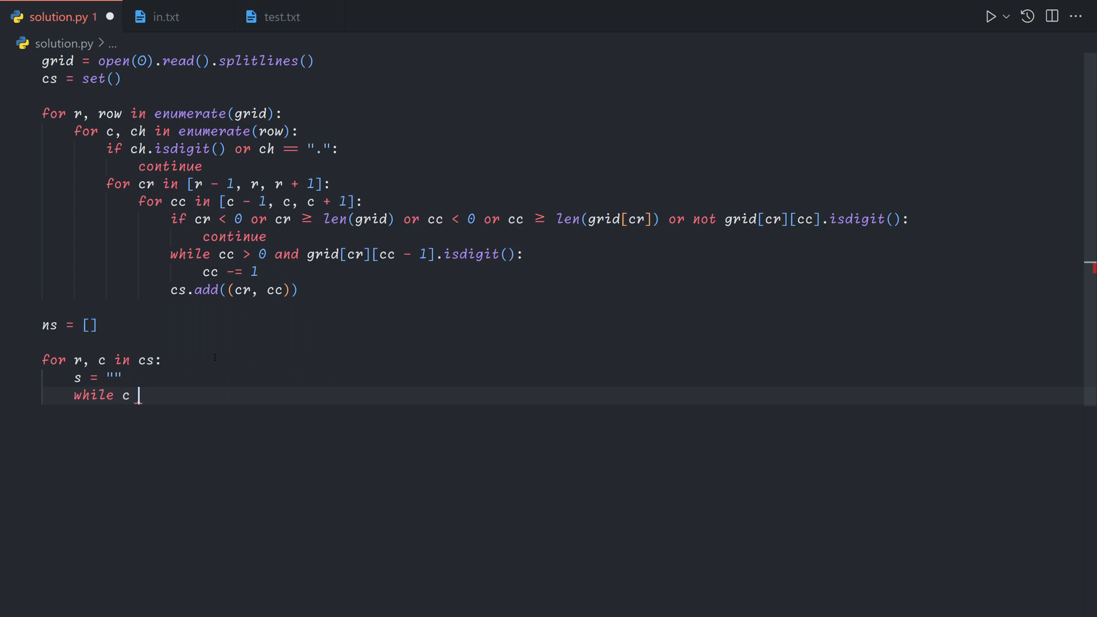
type("<")
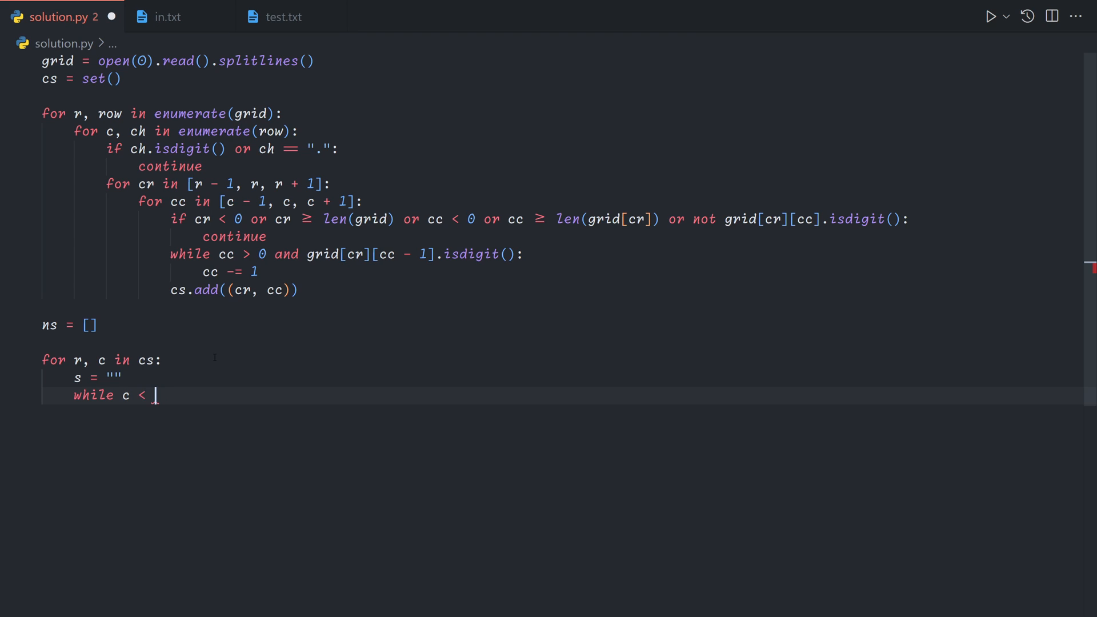
type("len(grid[r])")
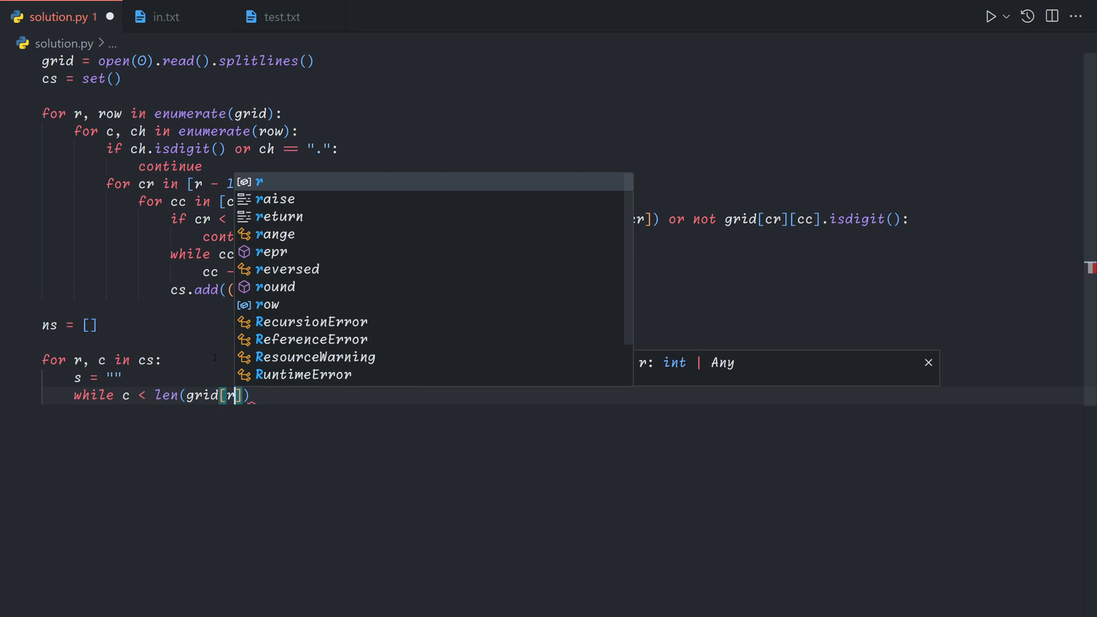
type("and grid[]")
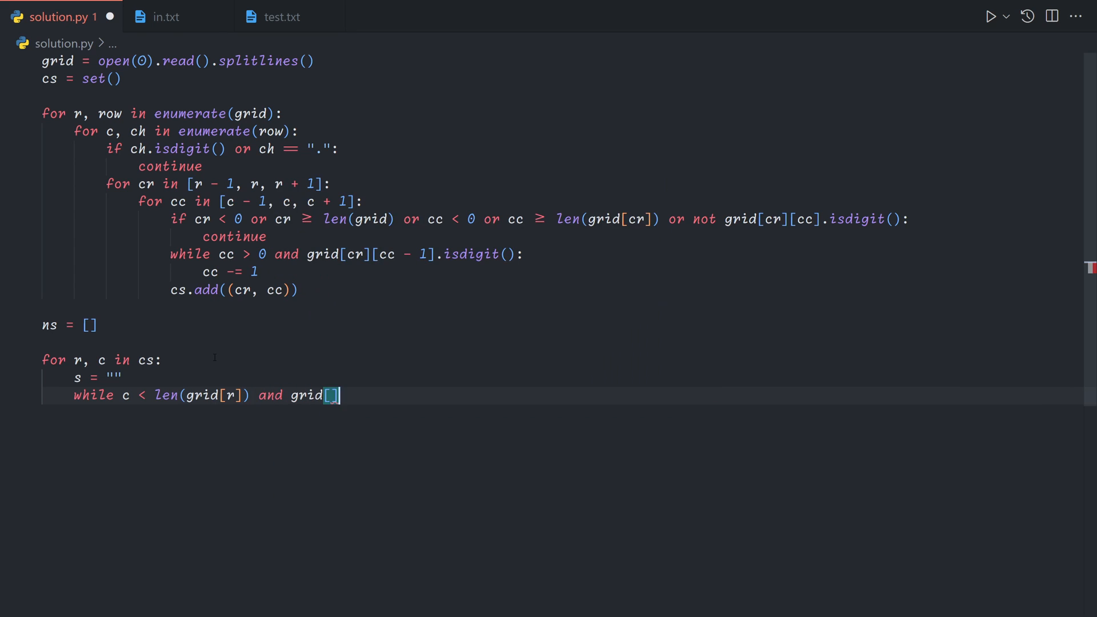
type("r][c].s")
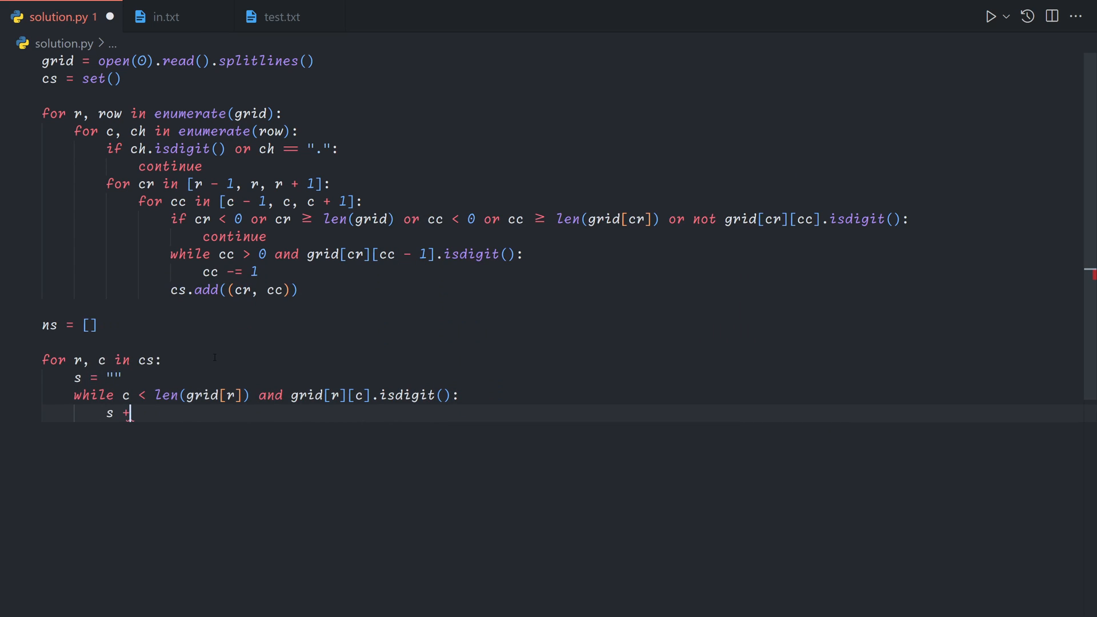
type("= grid[r][c];")
type("c += 1")
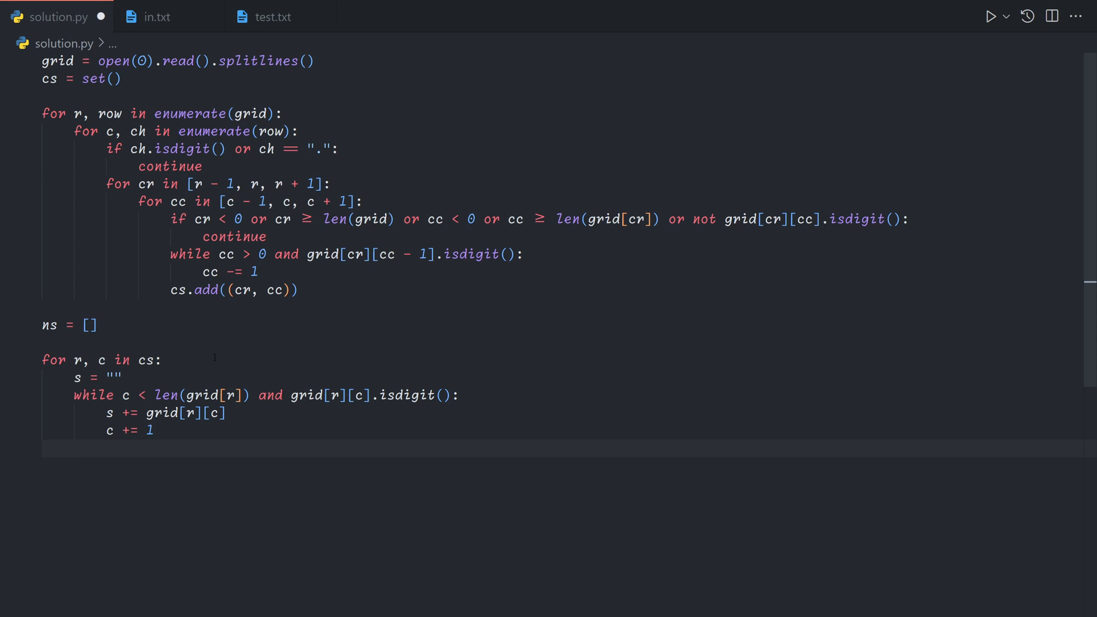
Append int(s) to ns, print sum(ns), and run the script in the terminal
type("ns.append(")
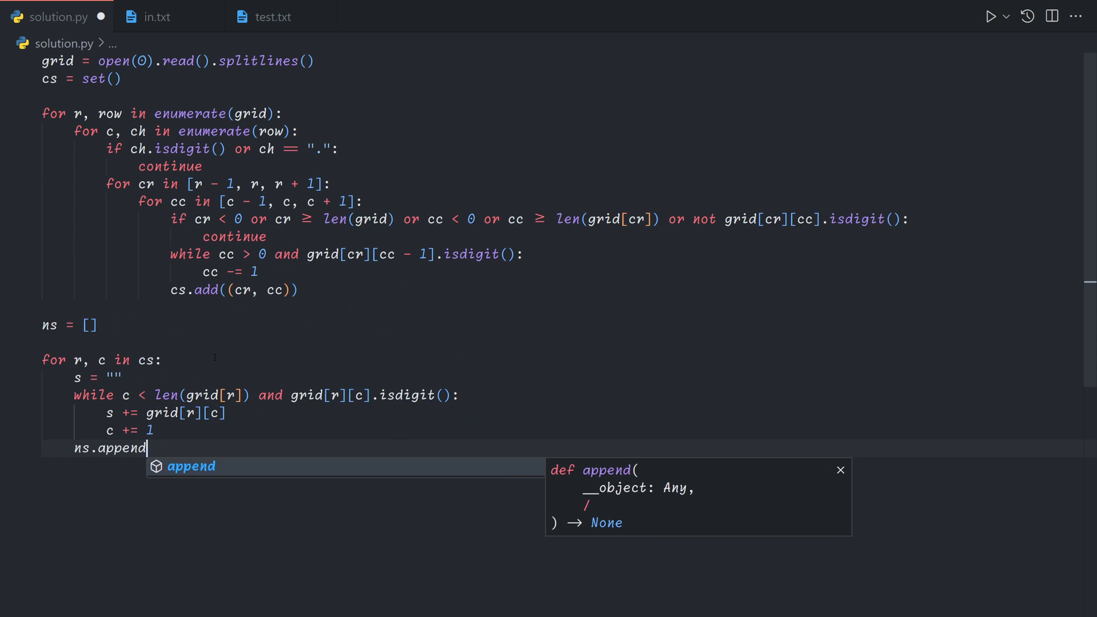
type("(int(s))")
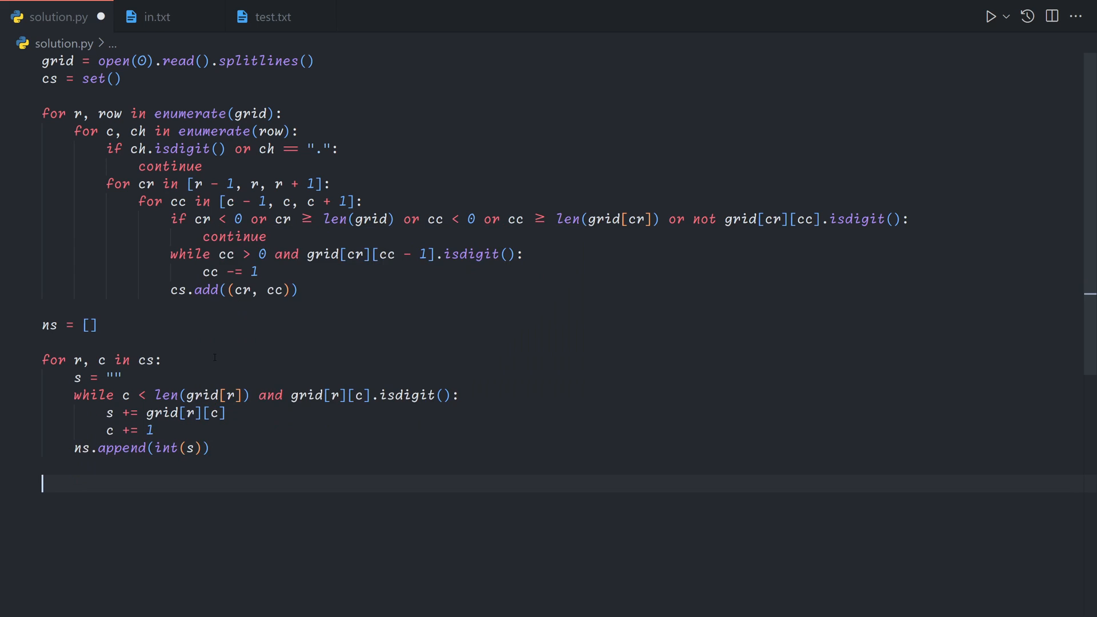
type("print(sum(ns))")
type("aoc")
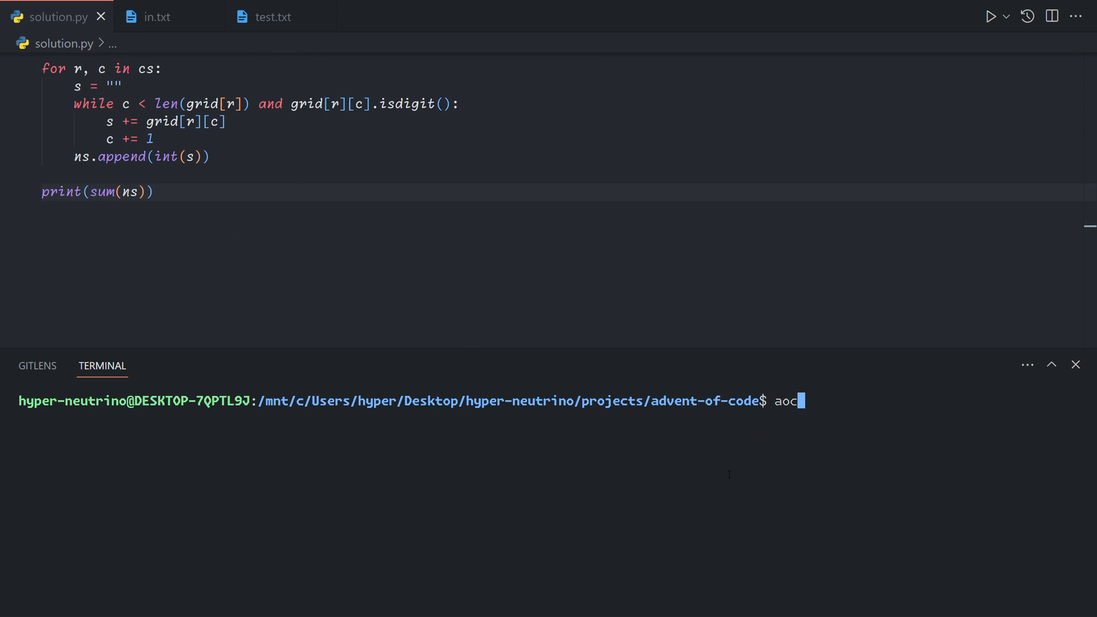
key("Enter")
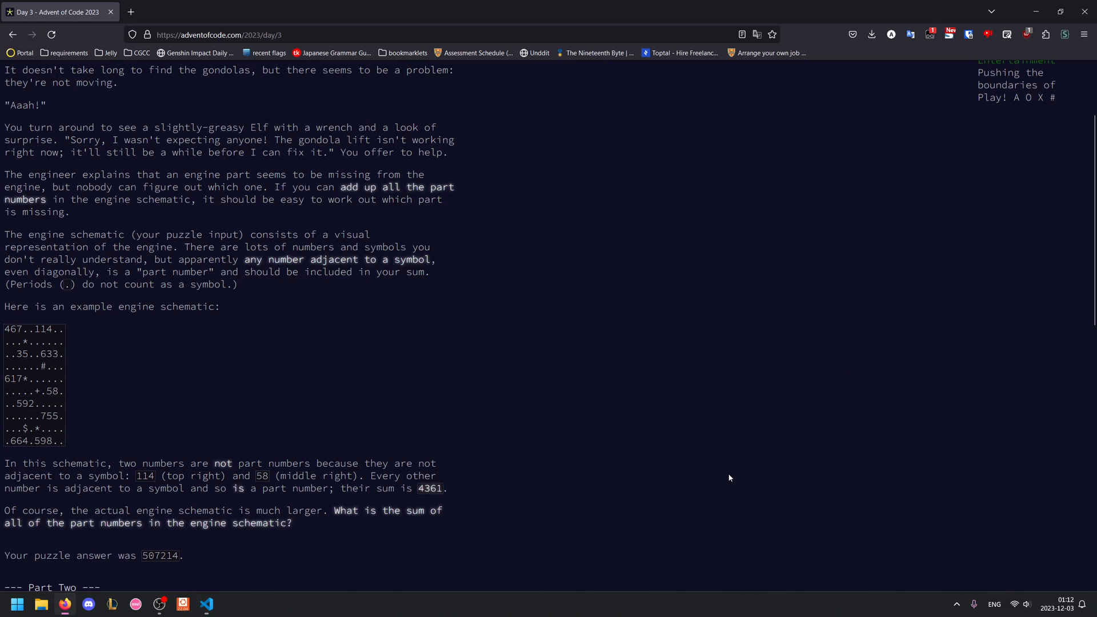
scroll("down", 3)
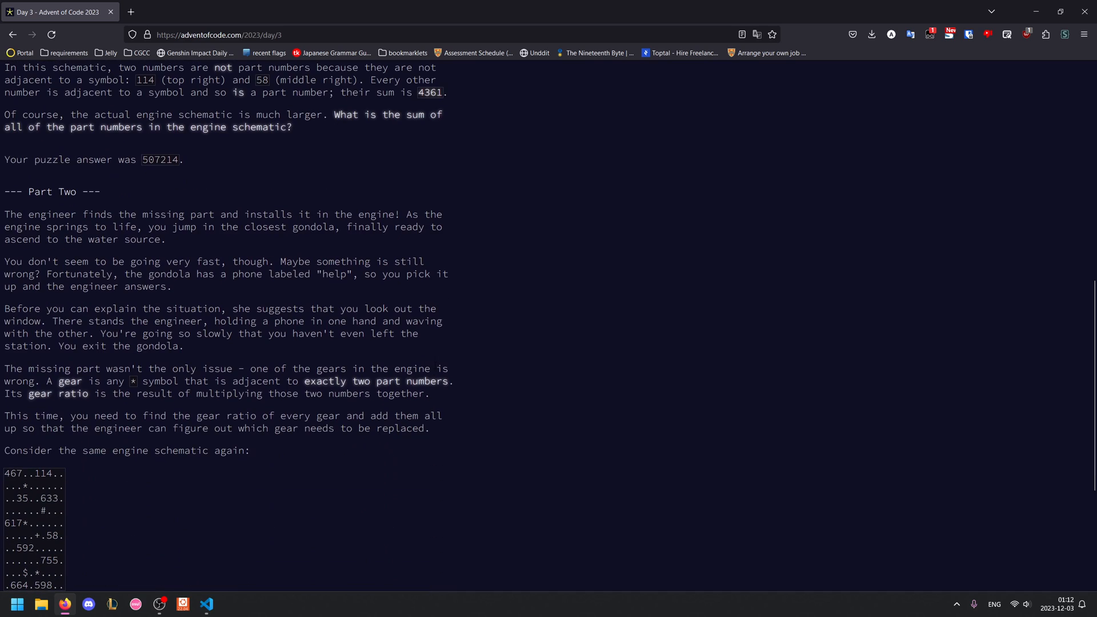
scroll("down", 3)
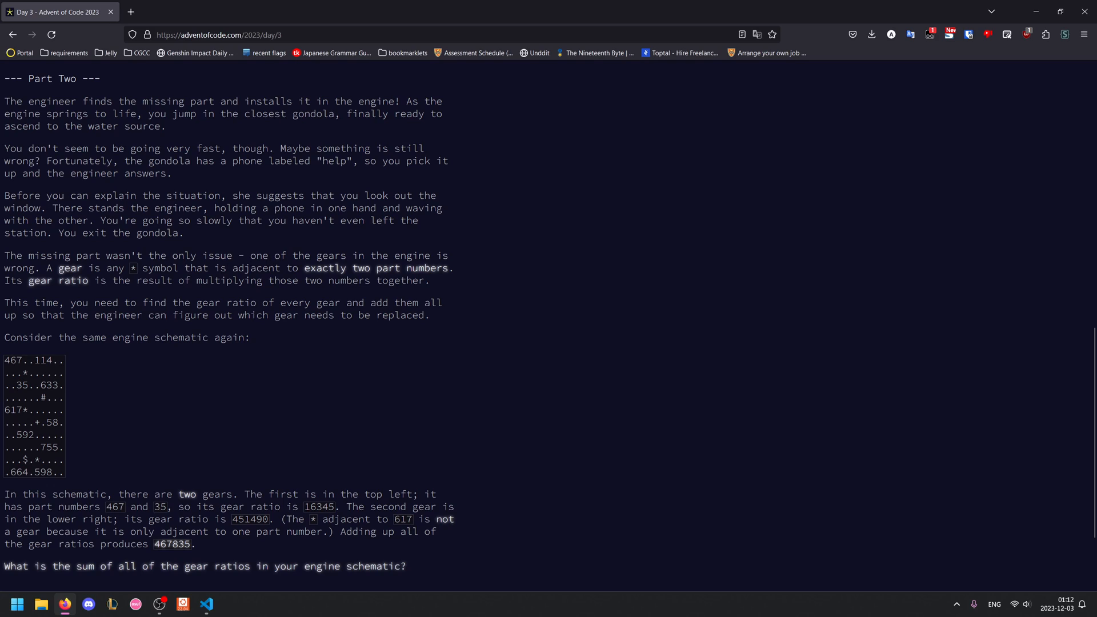
double_click(71, 268)
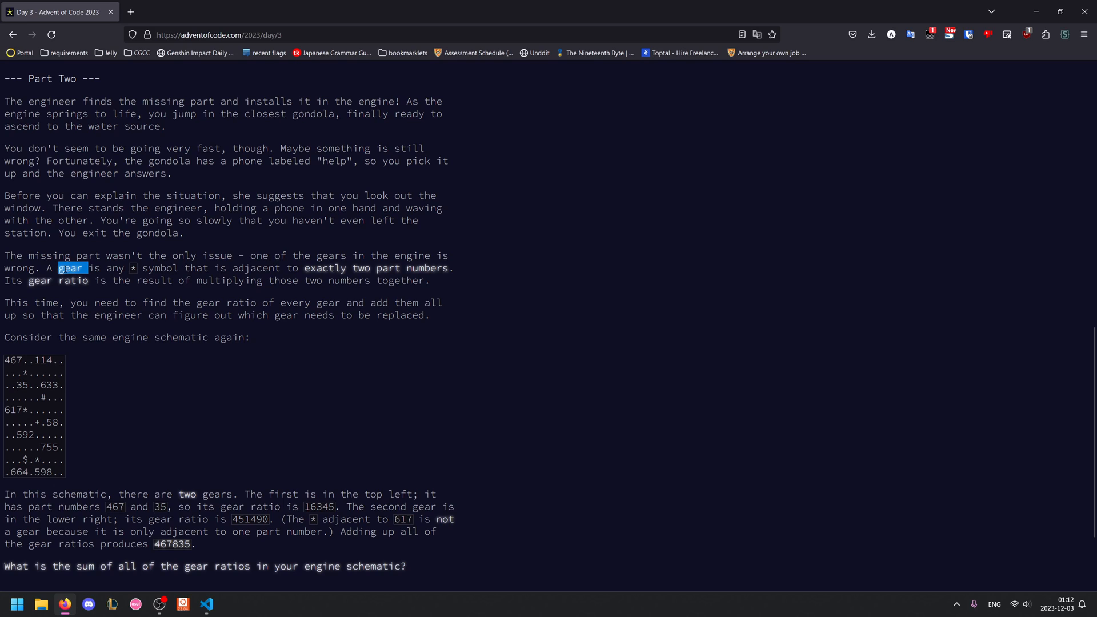
left_click_drag(58, 268, 286, 268)
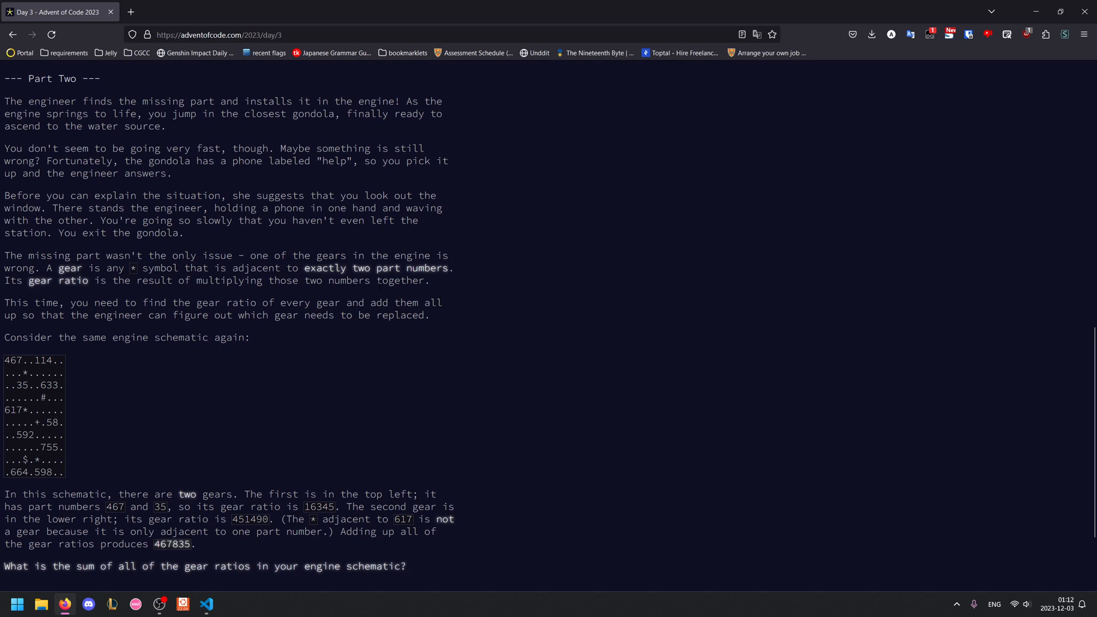
scroll("down", 3)
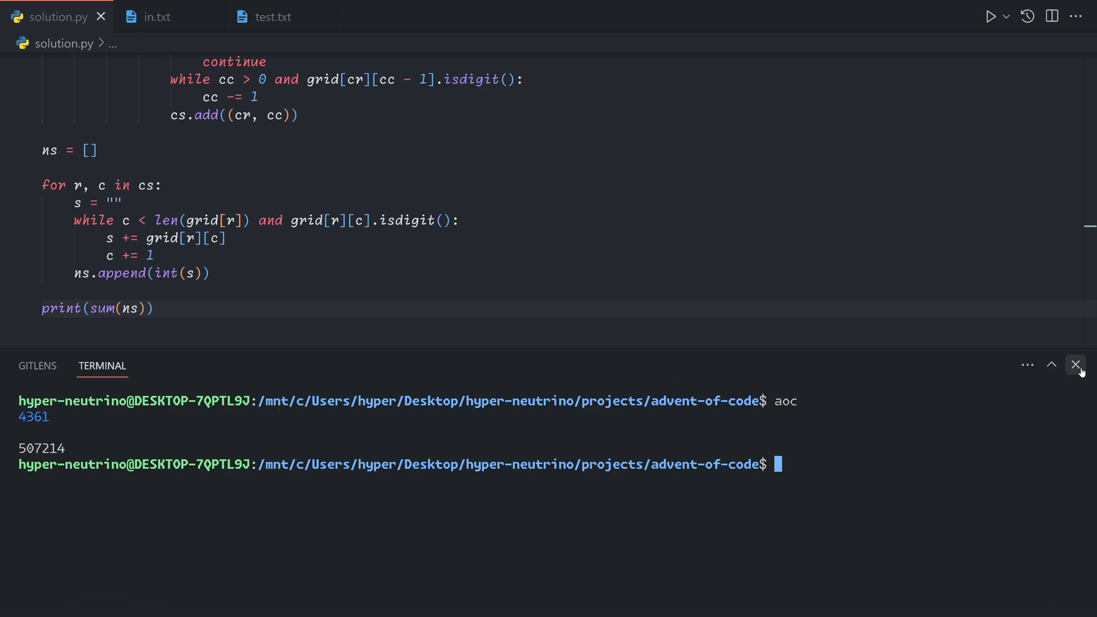
Close the terminal, add a blank line after cs, and only process cells where ch is '*'
left_click(1075, 365)
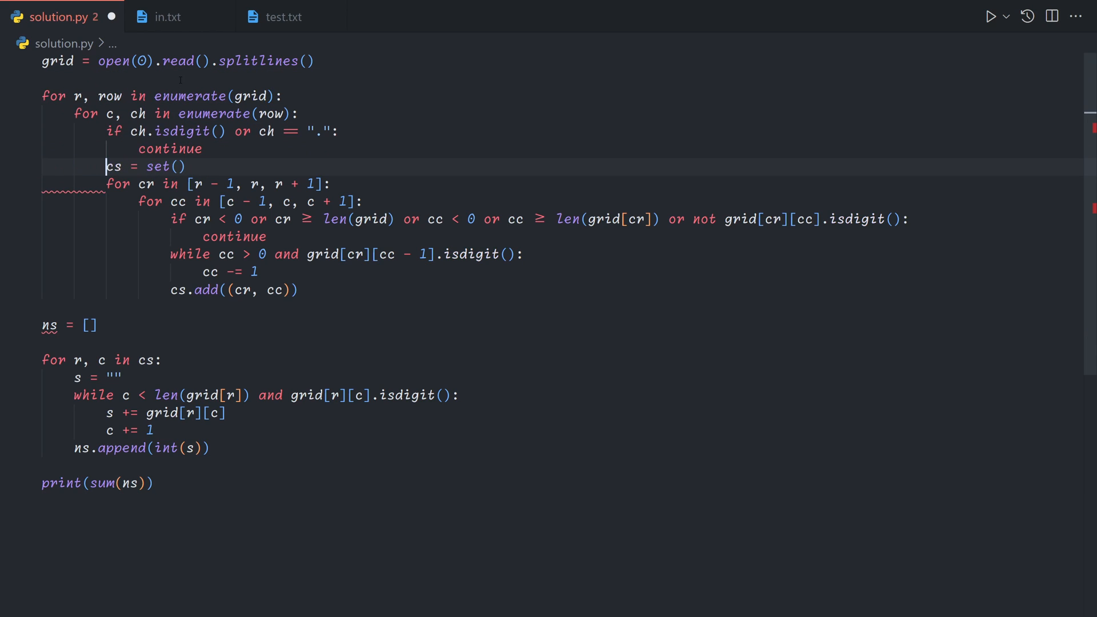
key("Enter")
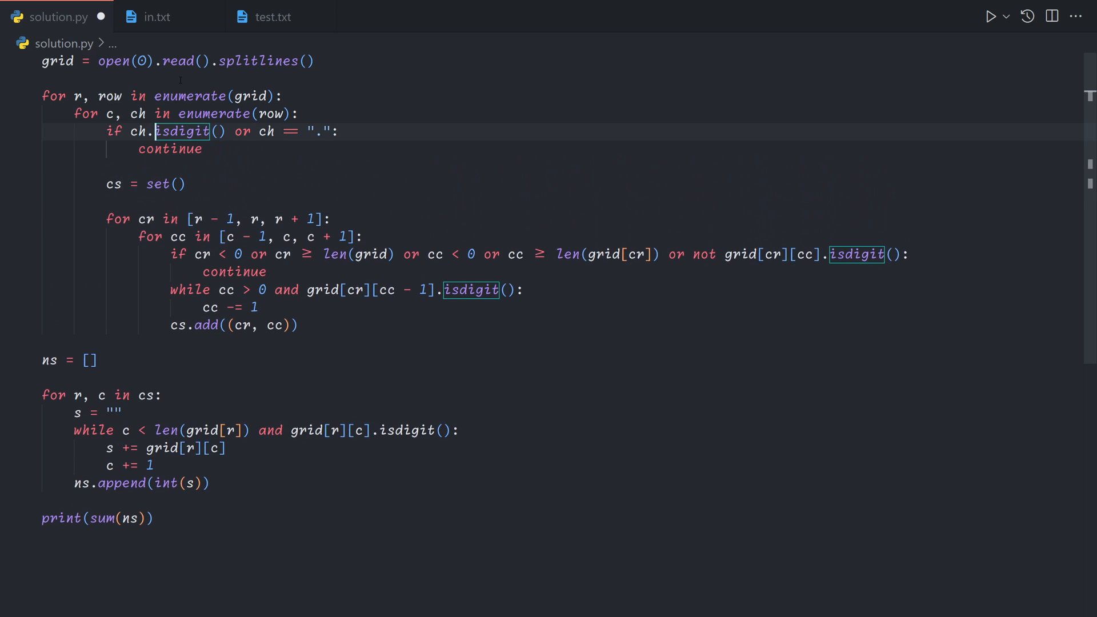
type("ch !:")
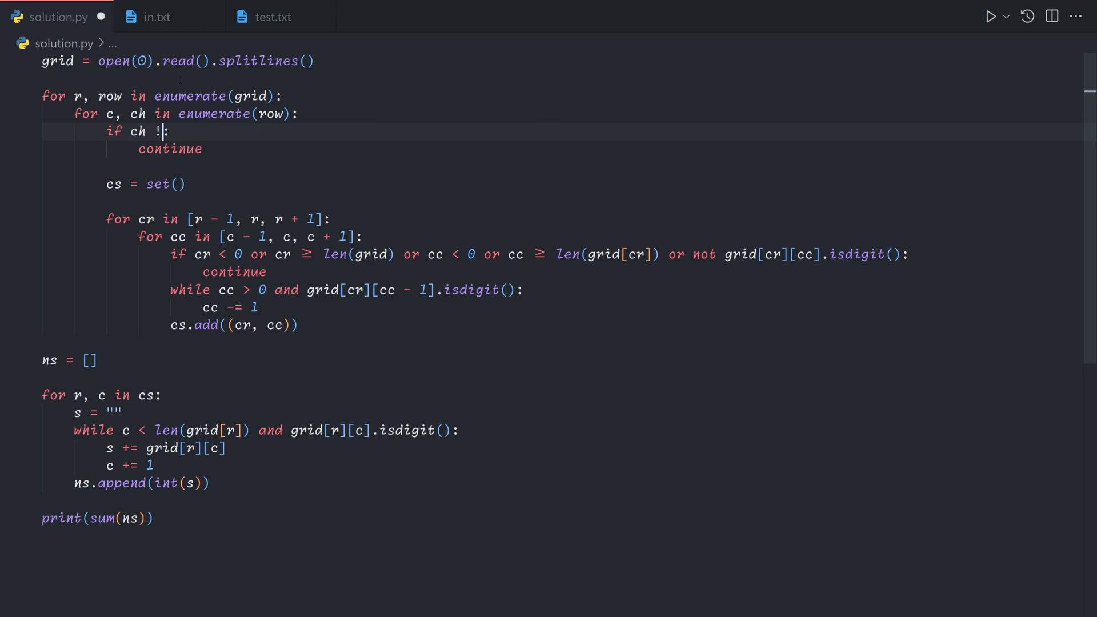
type("= \"*\"")
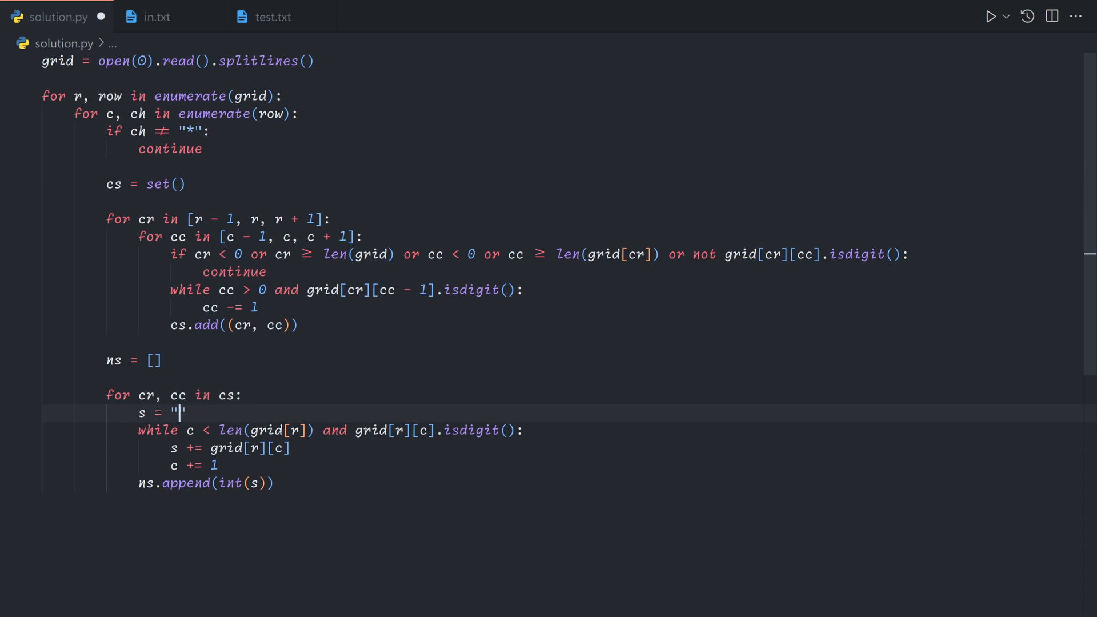
Replace the number loop's c and r with cc and cr, then move to the neighbour-search block's end
double_click(190, 431)
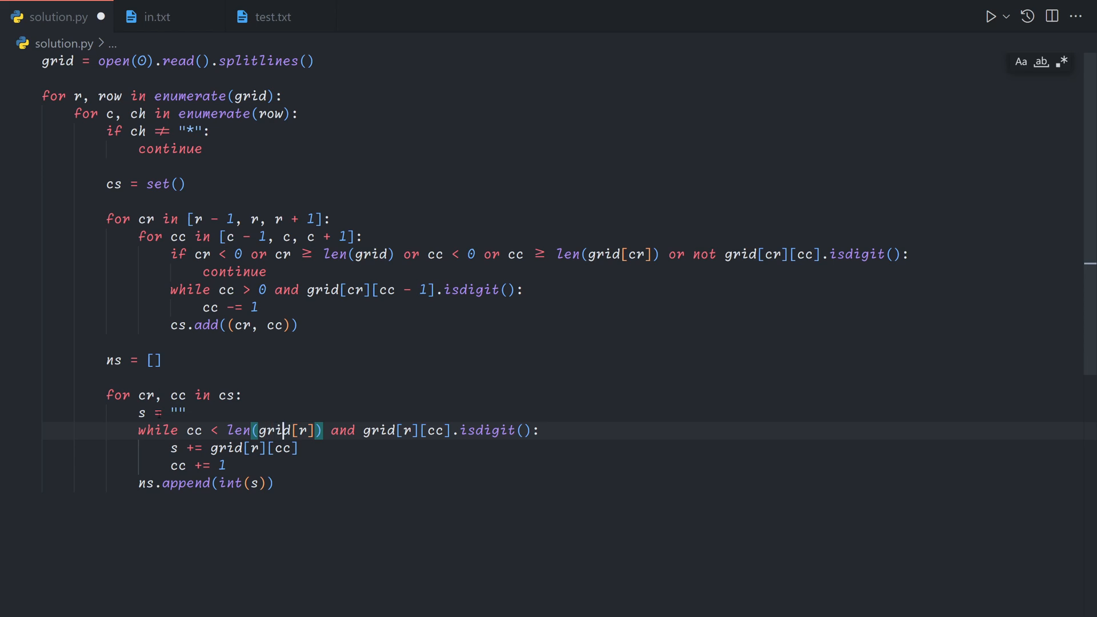
type("cr")
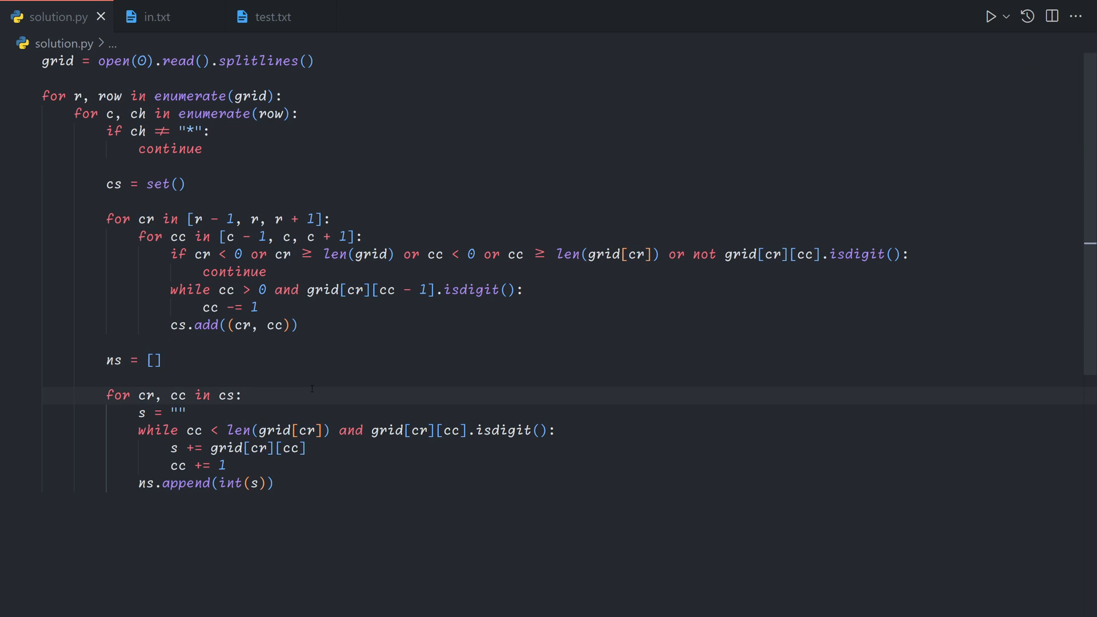
mouse_move(200, 175)
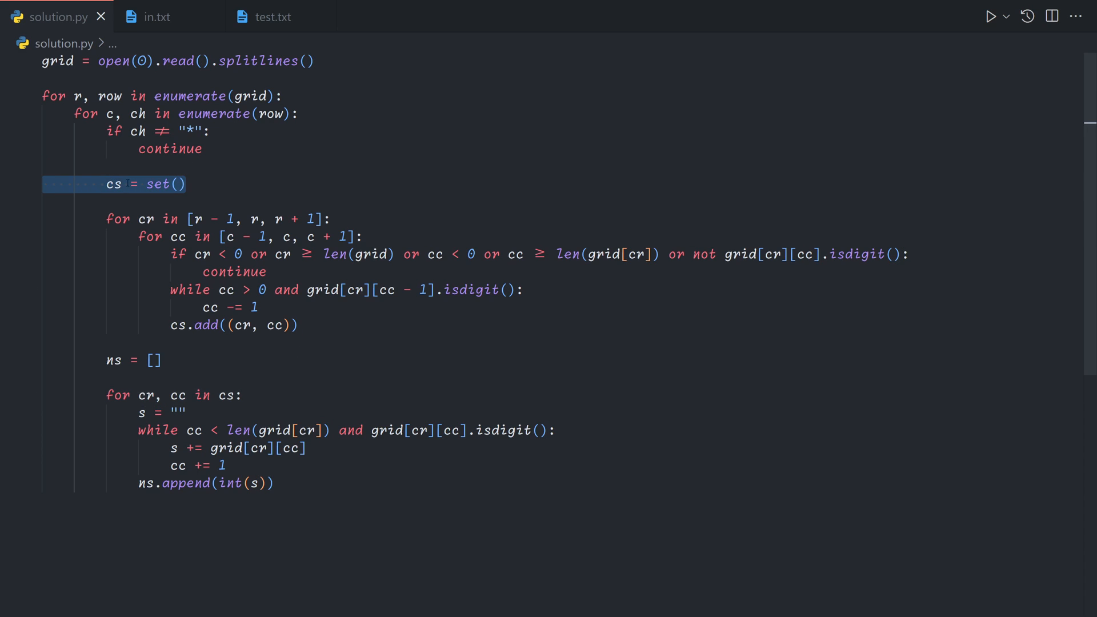
left_click(188, 184)
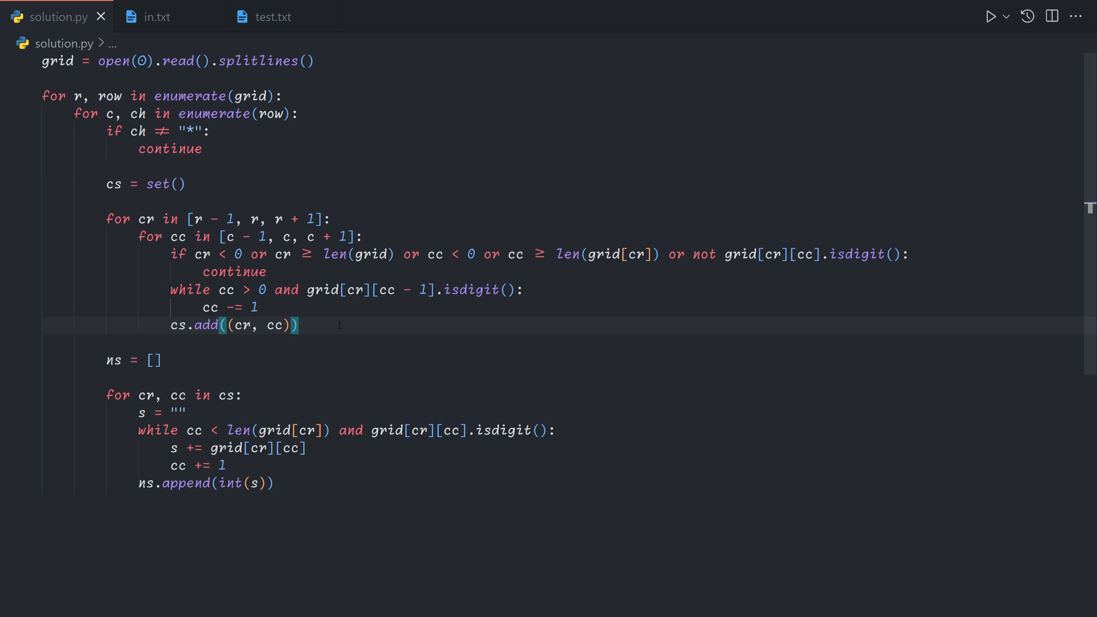
Skip stars unless len(cs) == 2, add ns[0] * ns[1] to total = 0, and print total
type("if")
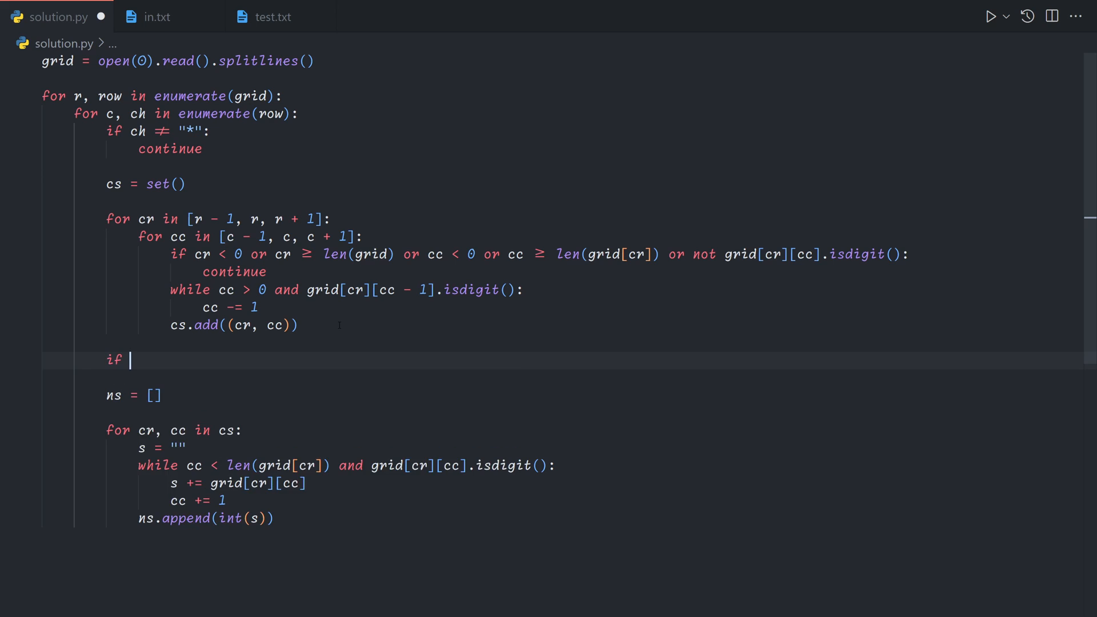
type("len(cs) != 2:")
type("continue")
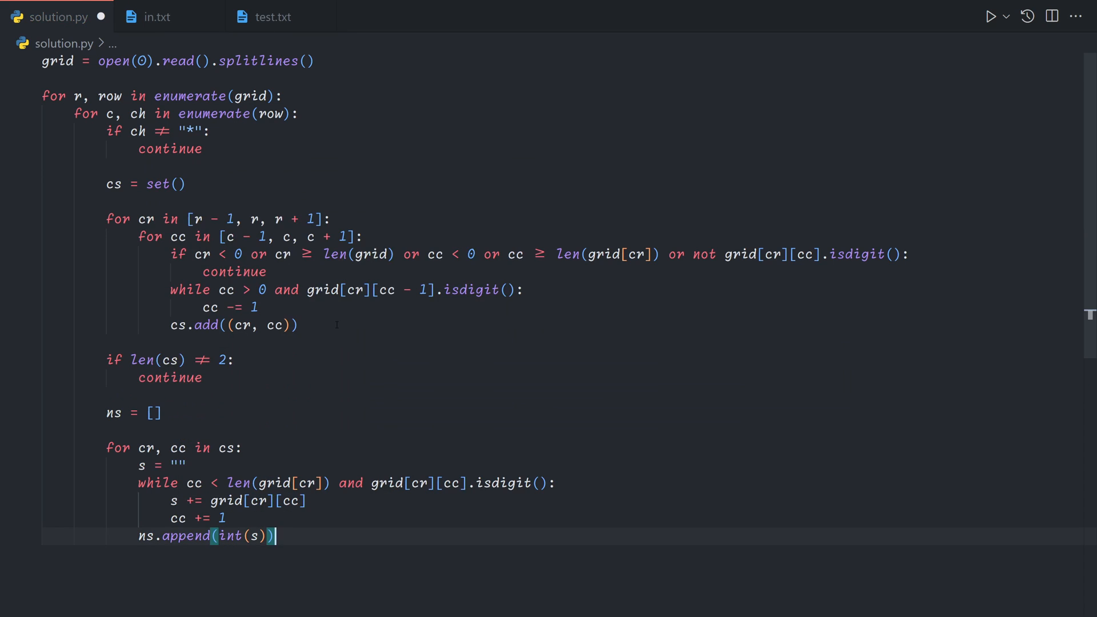
scroll("down", 3)
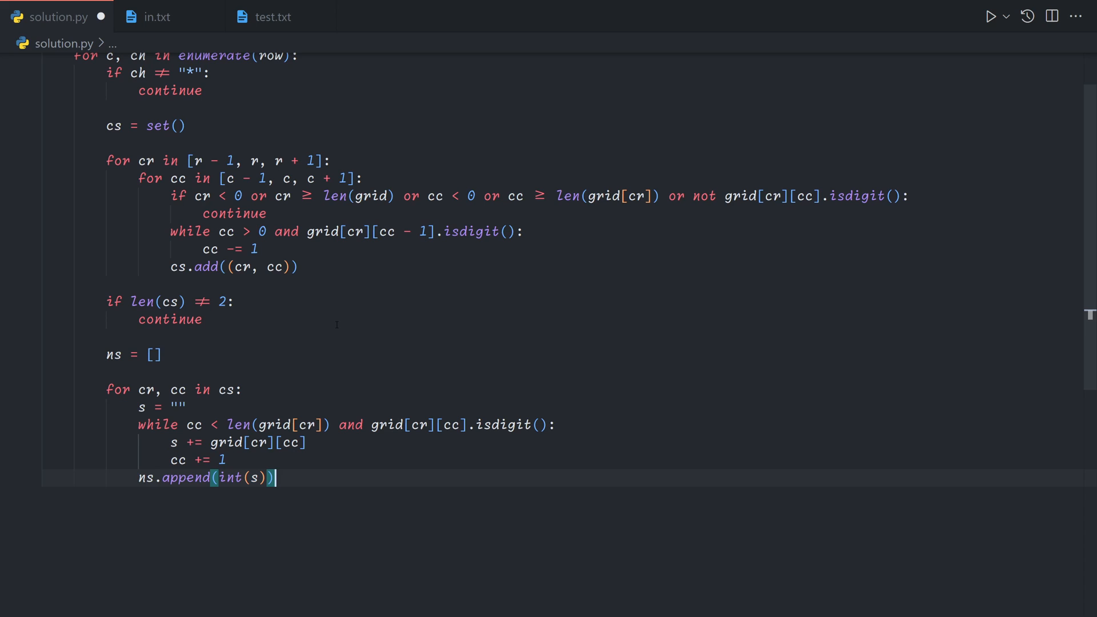
key("Enter")
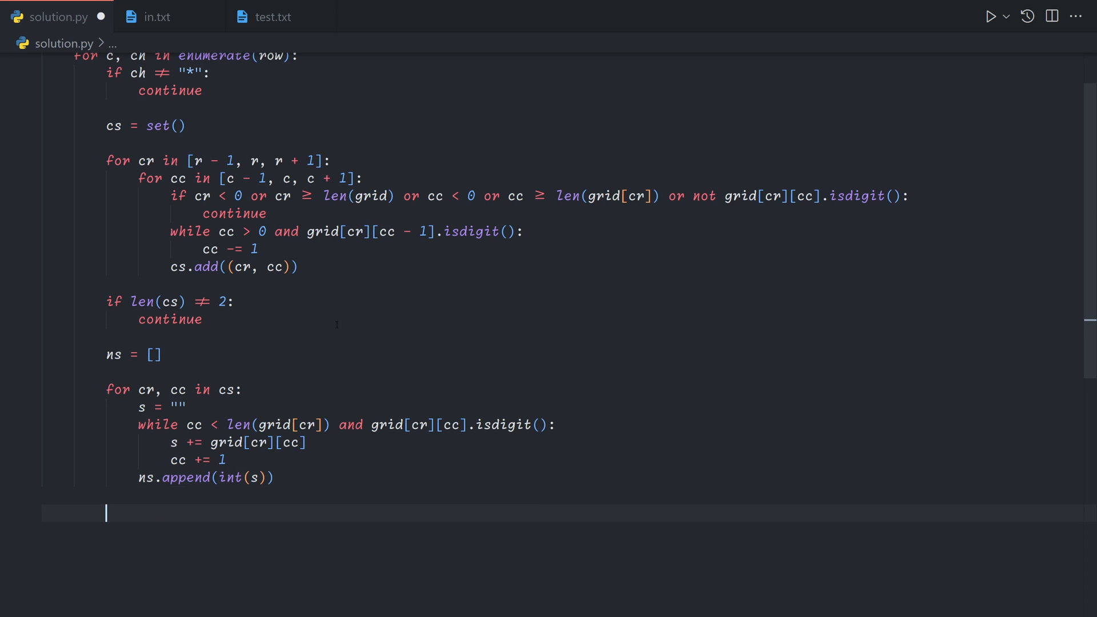
type("ns[0] * ns[1")
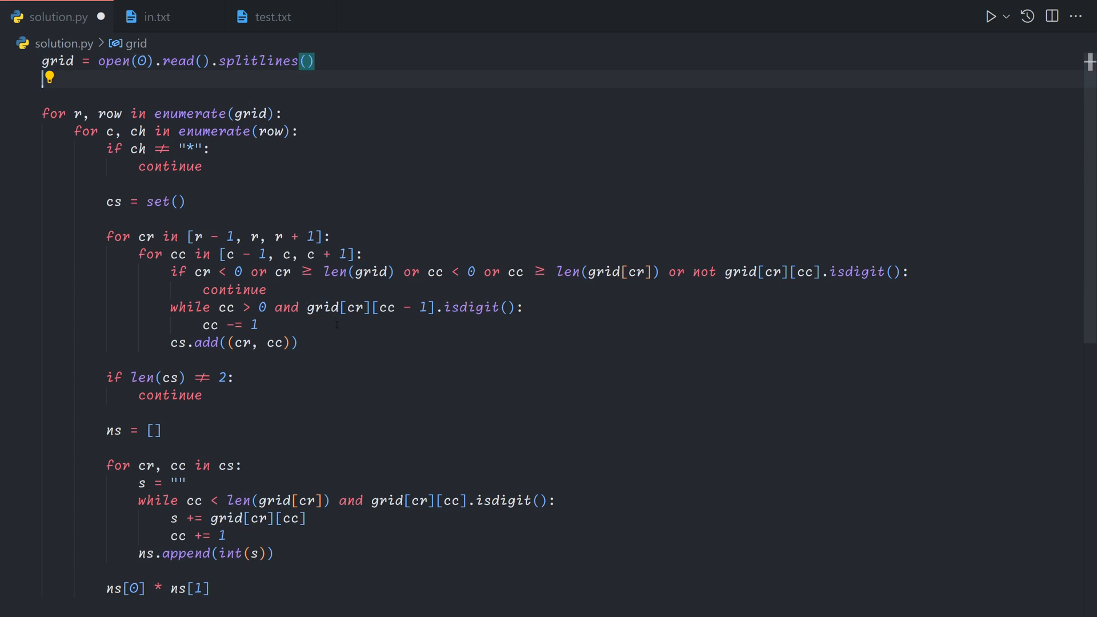
type("total = 0")
left_click(158, 588)
type("total += ")
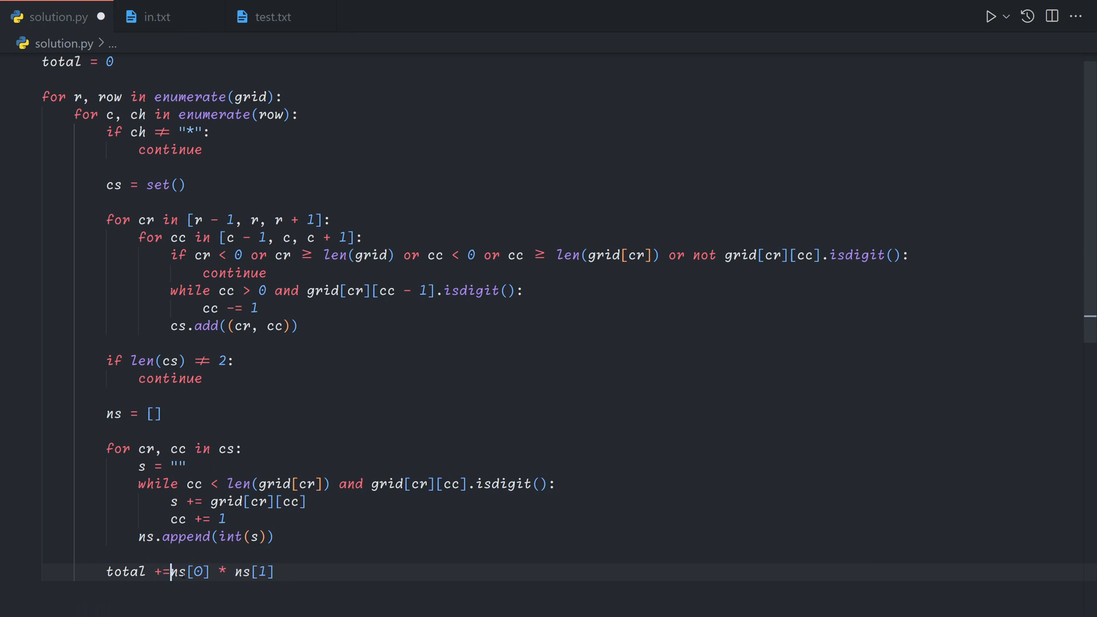
type("print(total)")
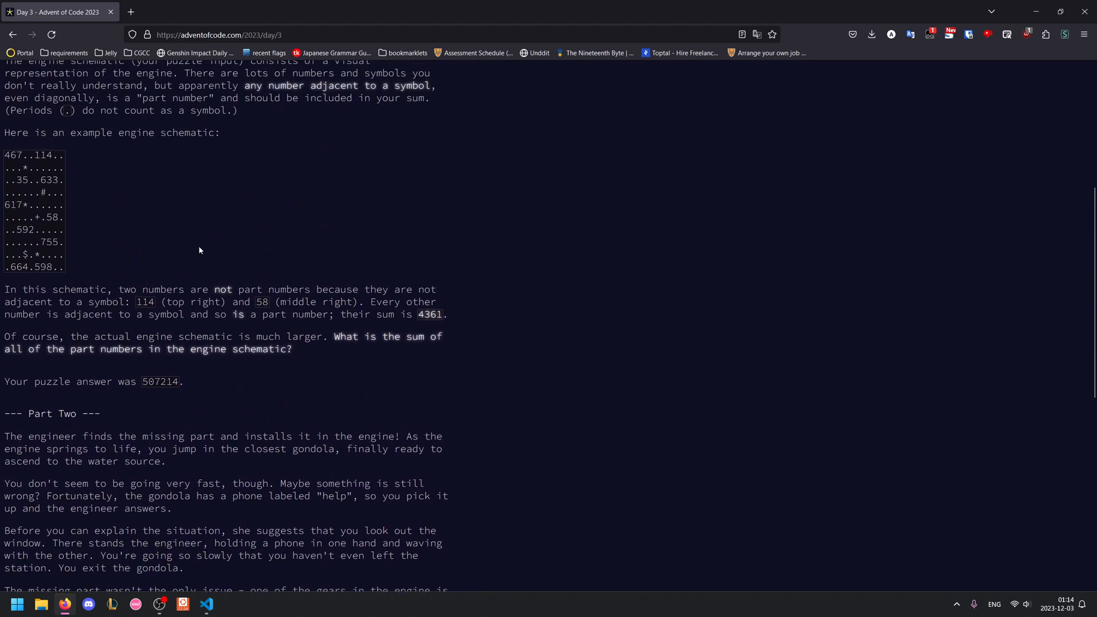
scroll("up", 3)
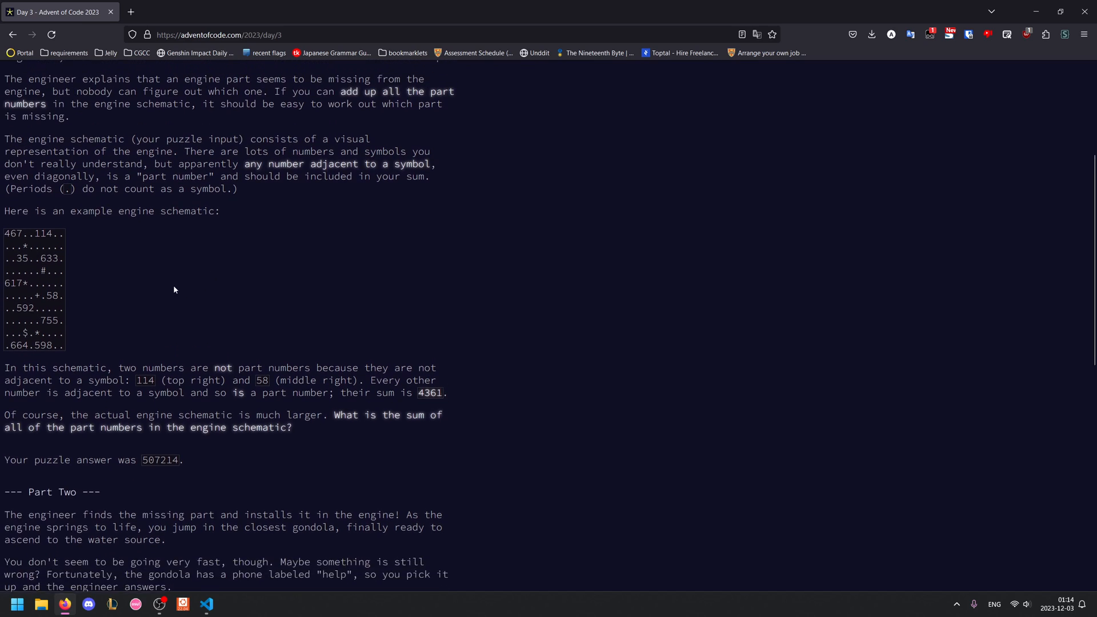
scroll("up", 3)
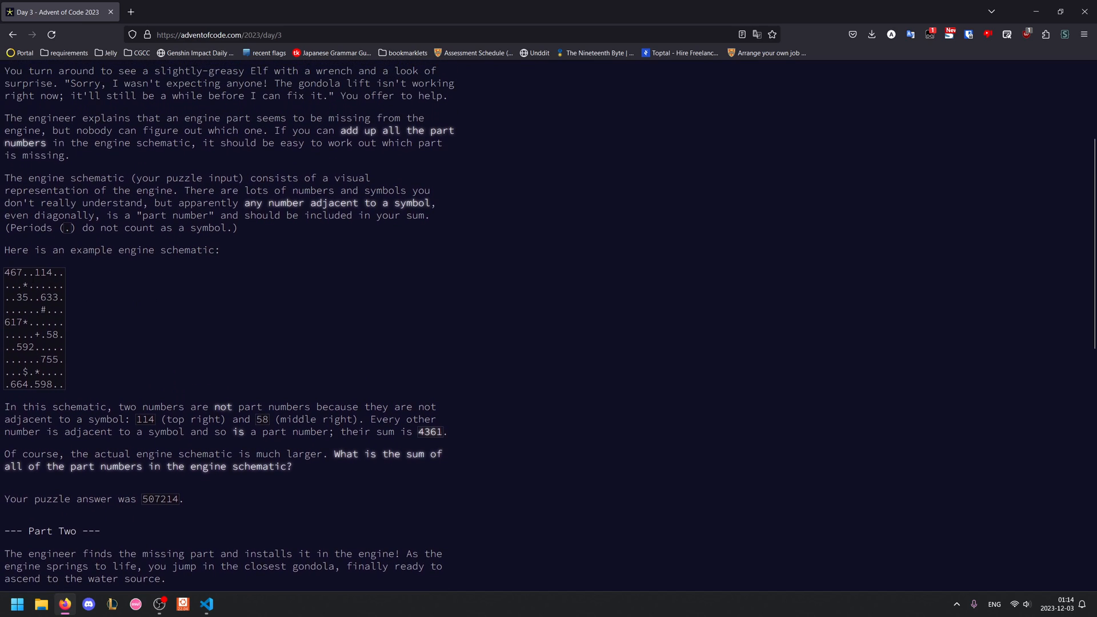
double_click(17, 272)
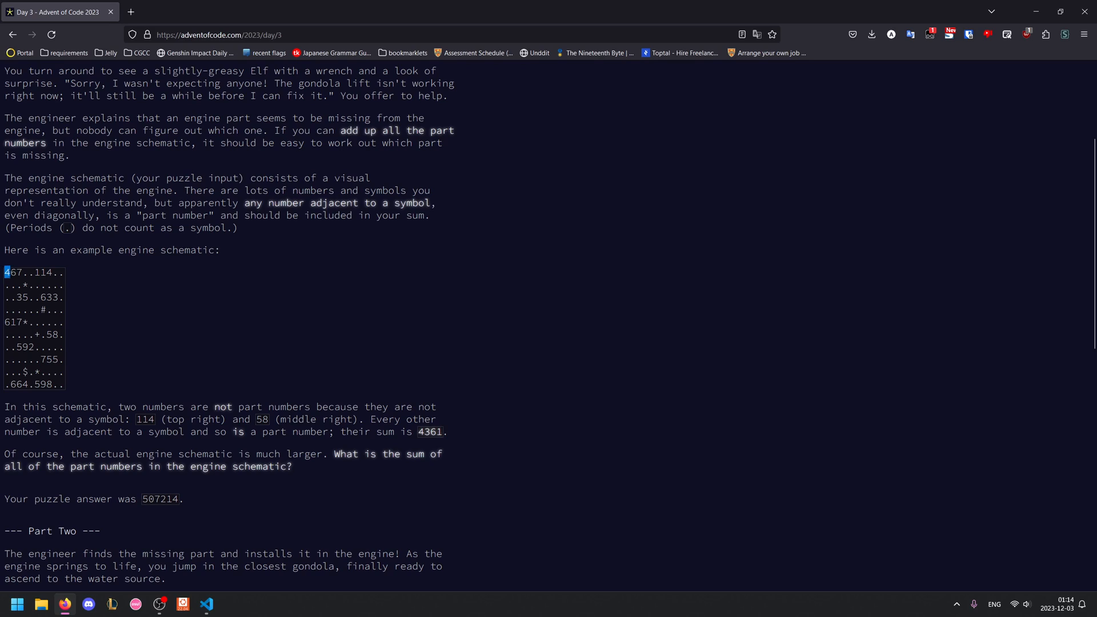
left_click_drag(7, 272, 23, 272)
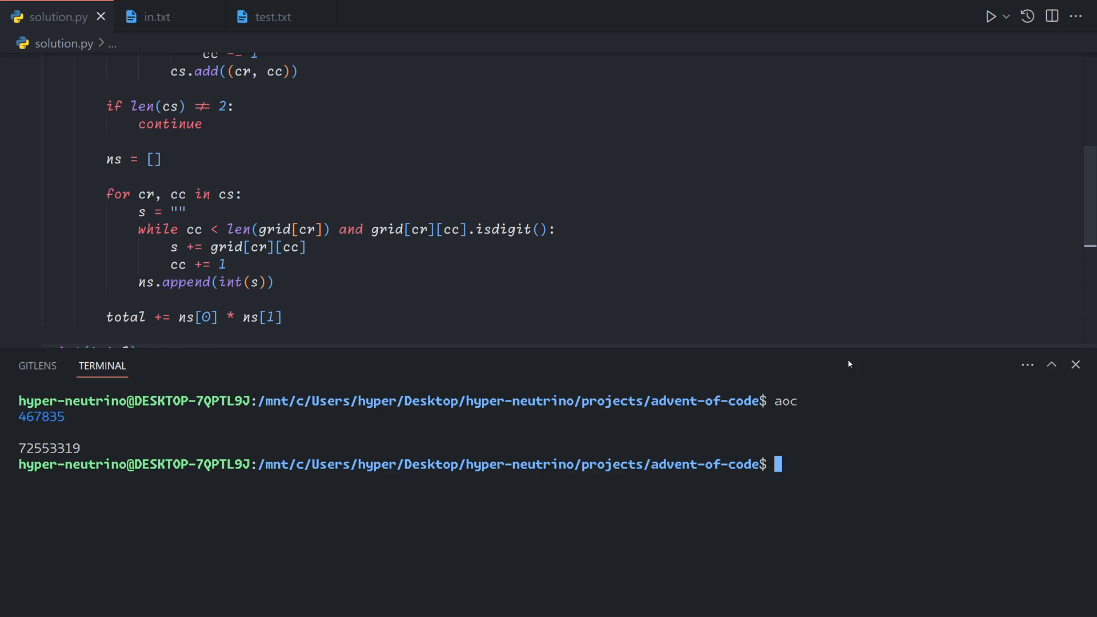
mouse_move(1076, 365)
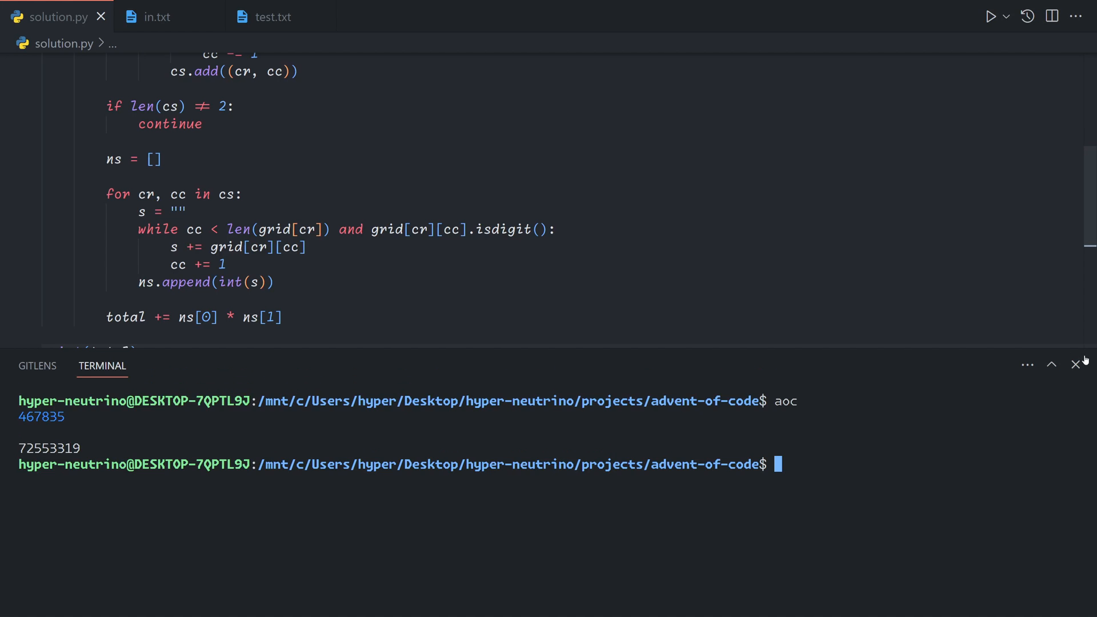